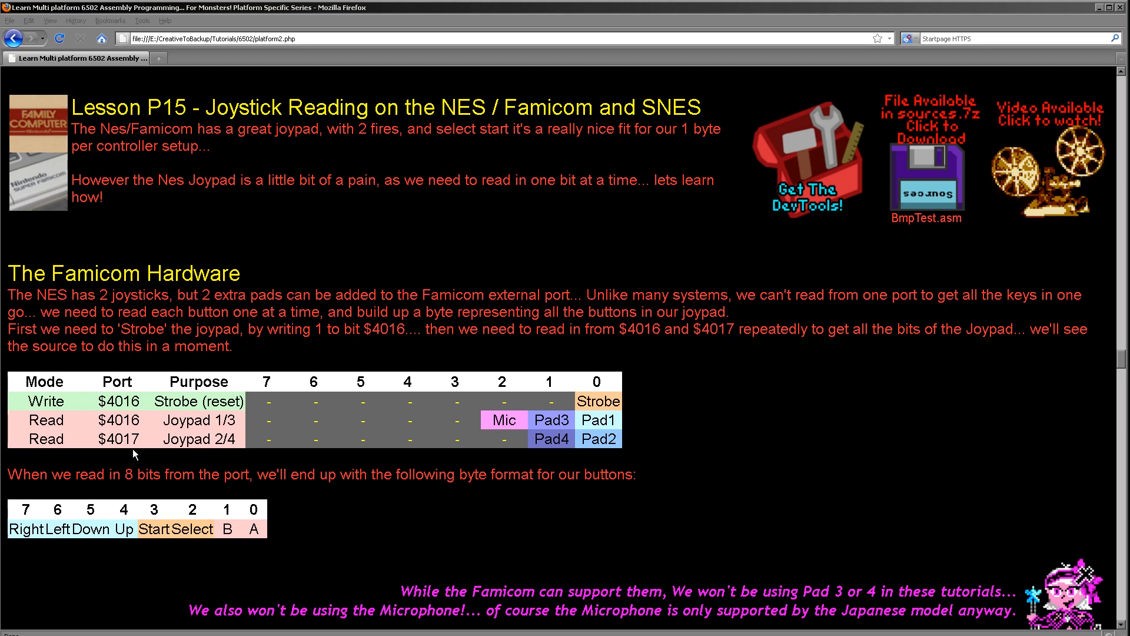
mouse_move(176, 468)
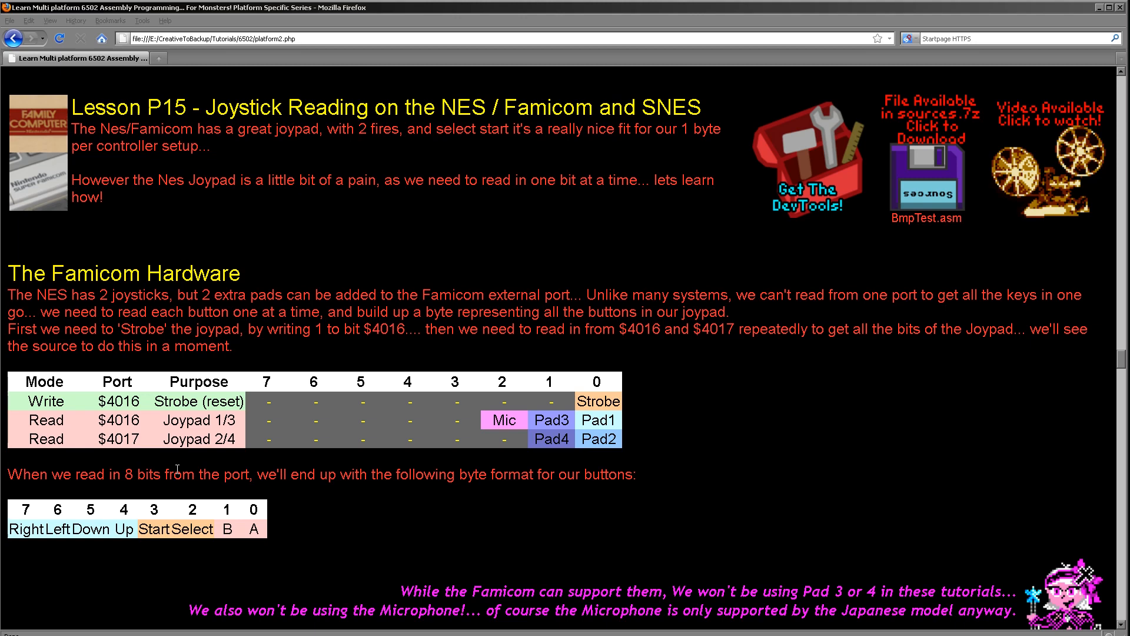
Step: Scroll the tutorial page down until the SNES Hardware heading appears below the Famicom tables
scroll(down, 3)
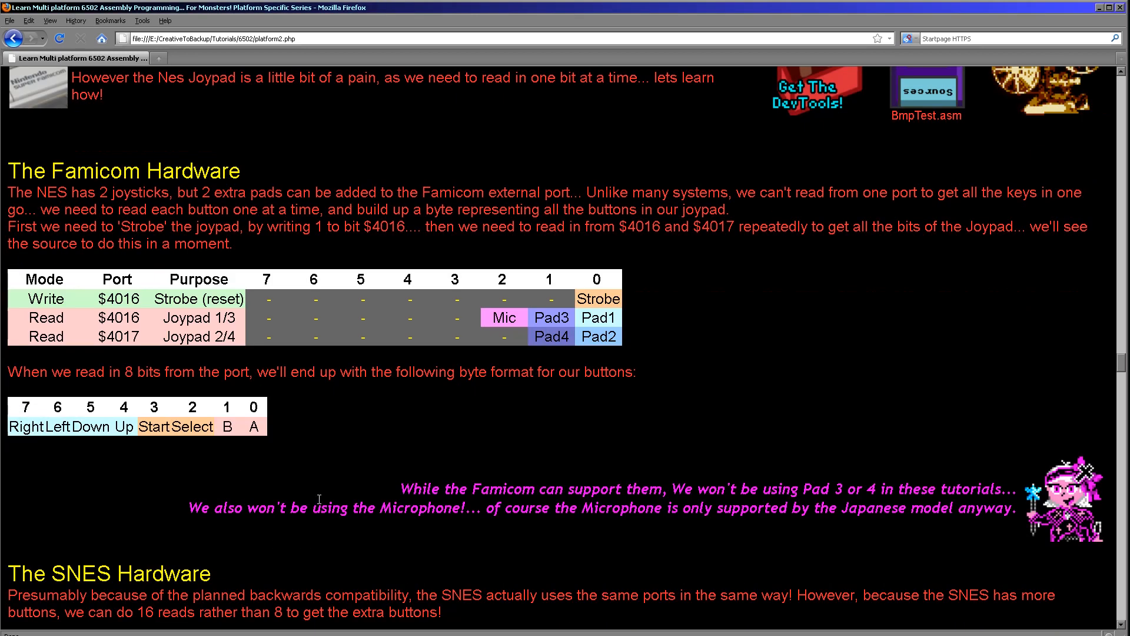
mouse_move(213, 459)
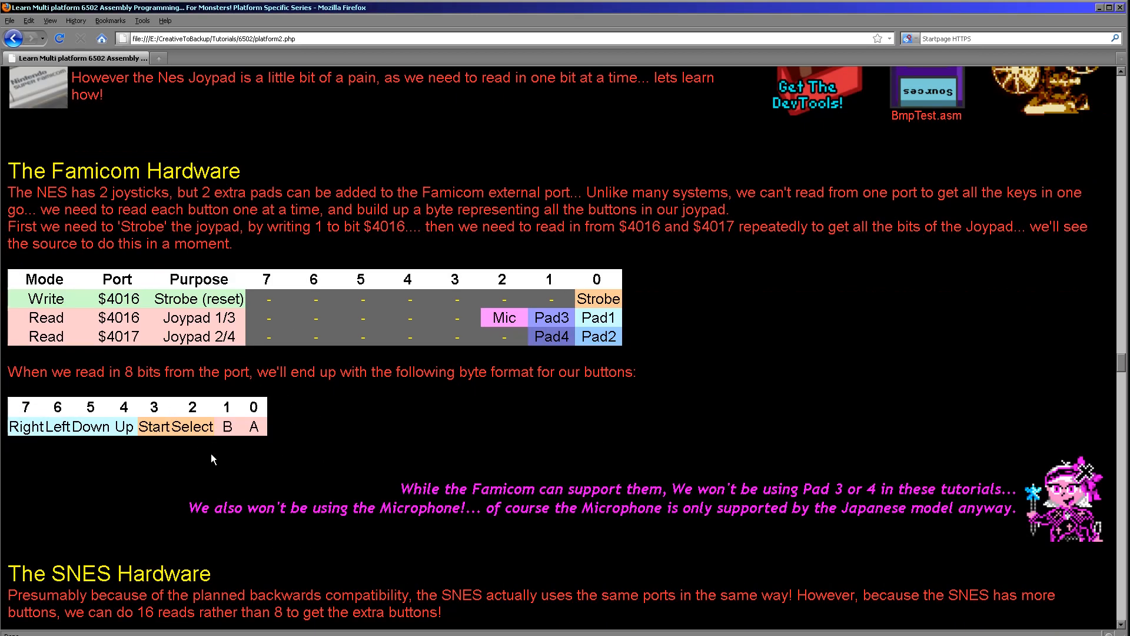
mouse_move(207, 474)
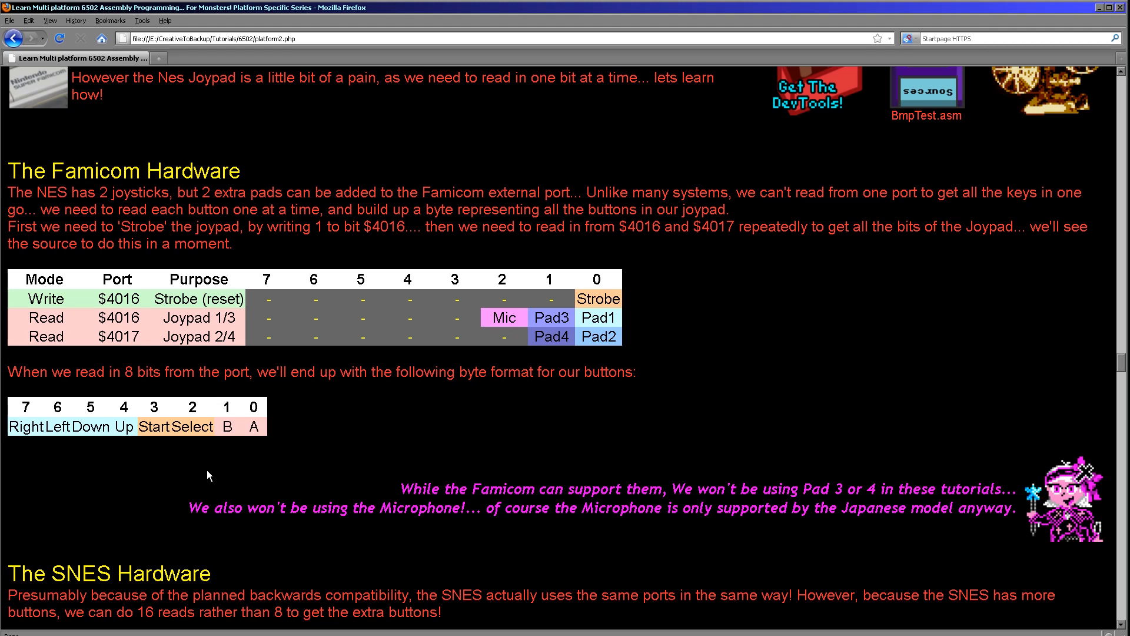
Step: Scroll down to the Common Data format section, then back up to the SNES F–0 button table
scroll(down, 3)
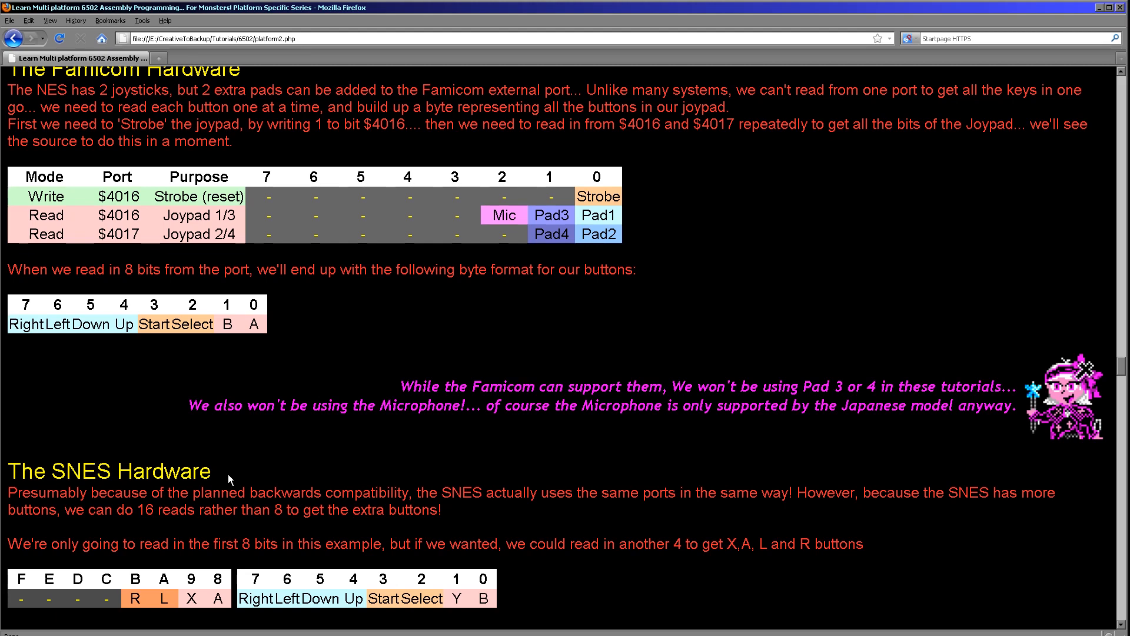
mouse_move(422, 575)
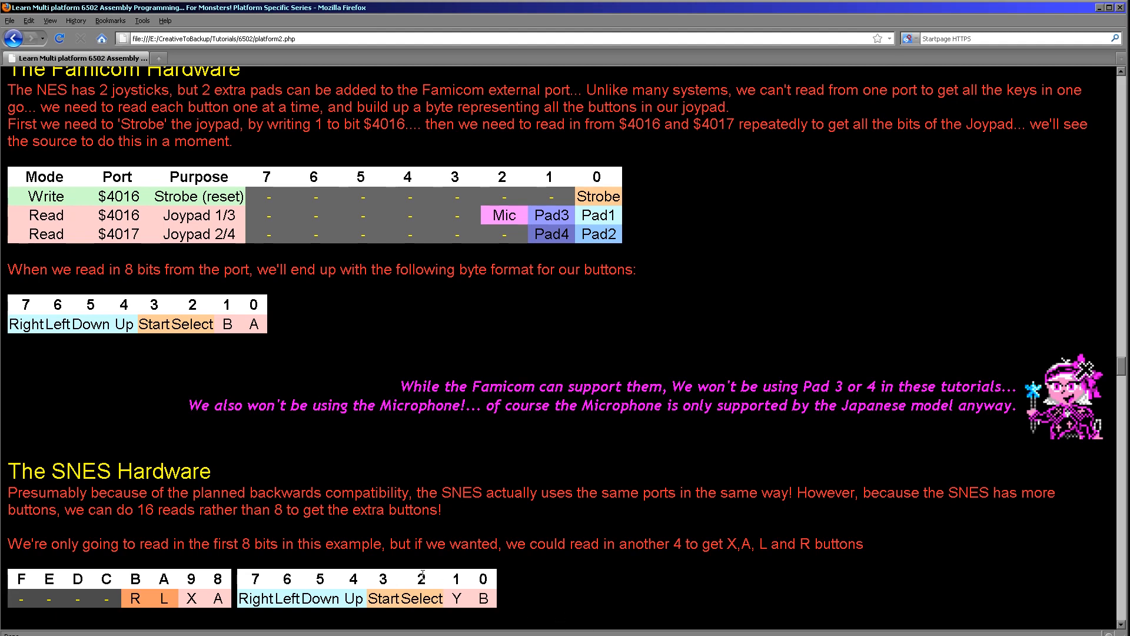
mouse_move(303, 557)
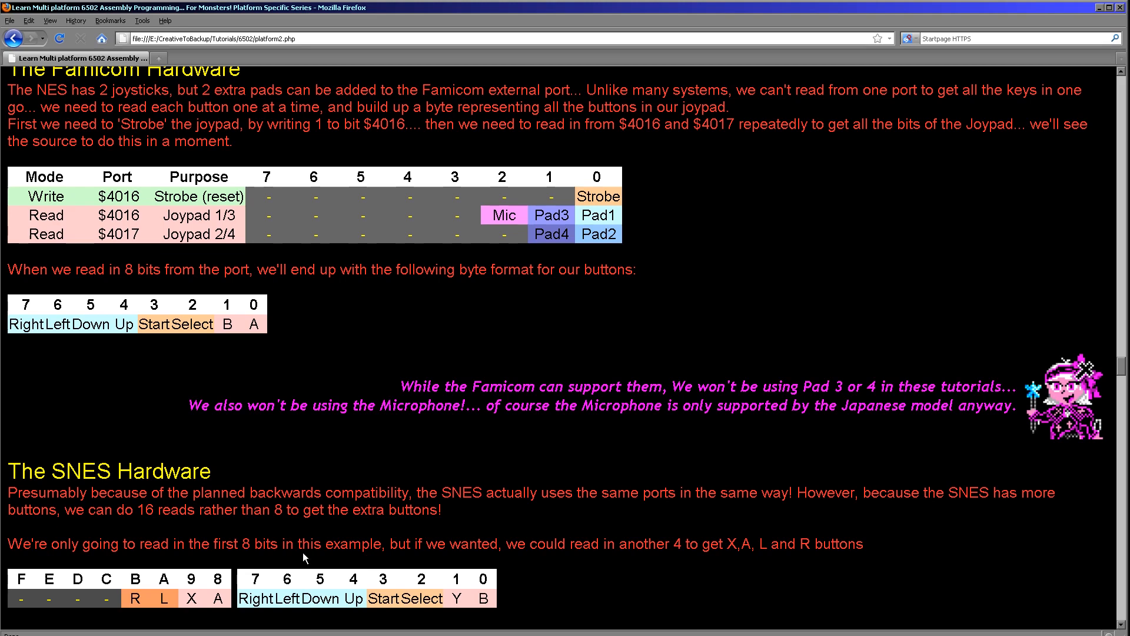
mouse_move(641, 260)
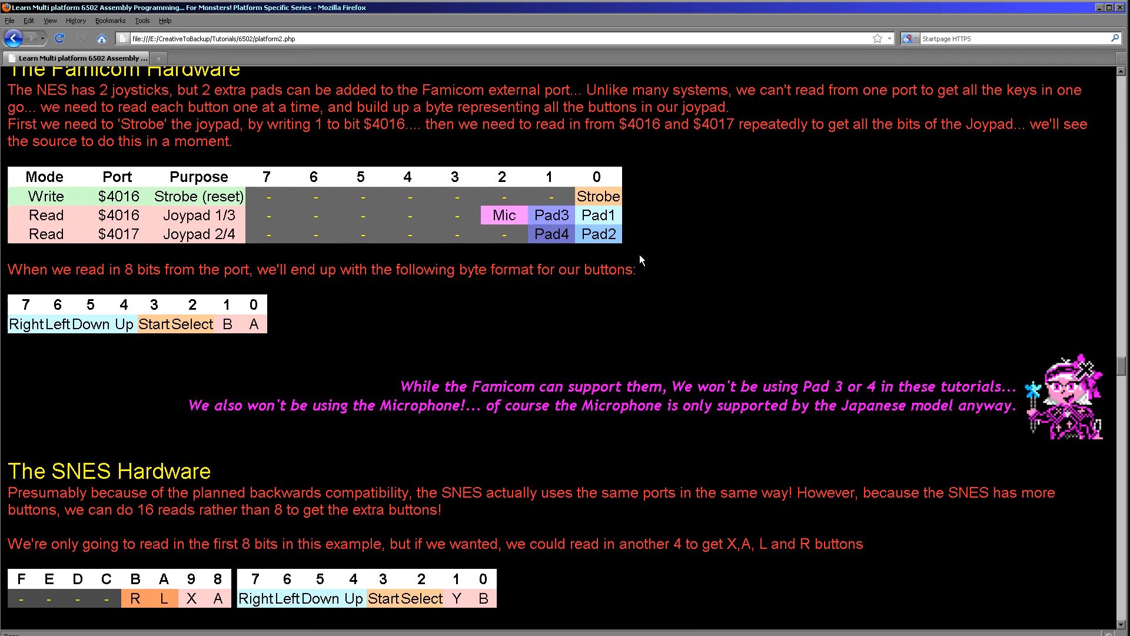
mouse_move(233, 589)
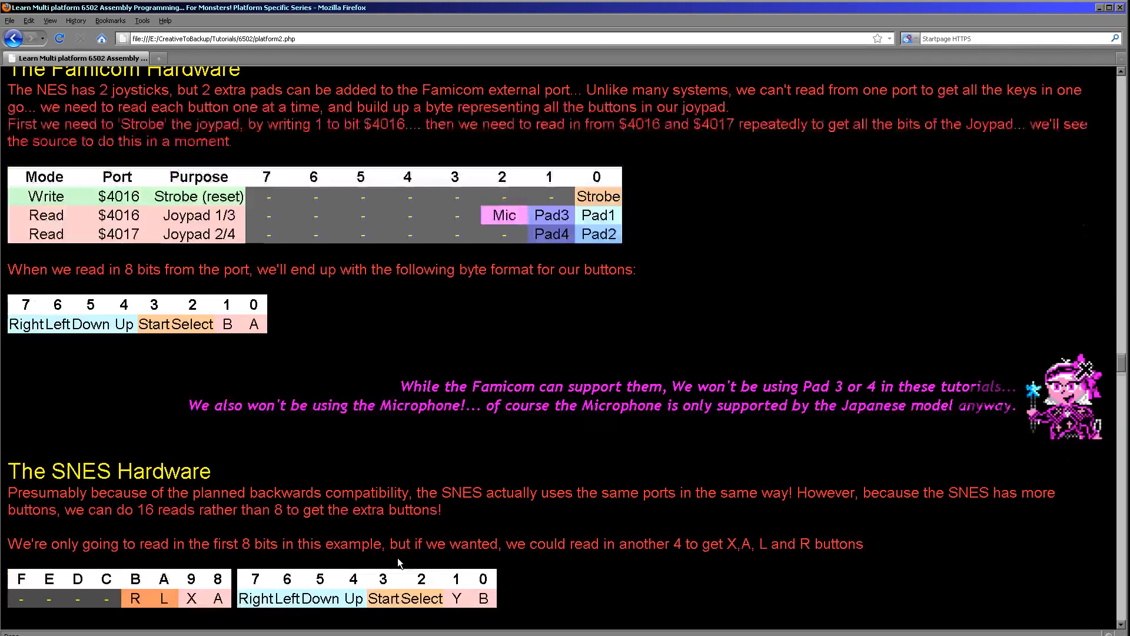
scroll(down, 3)
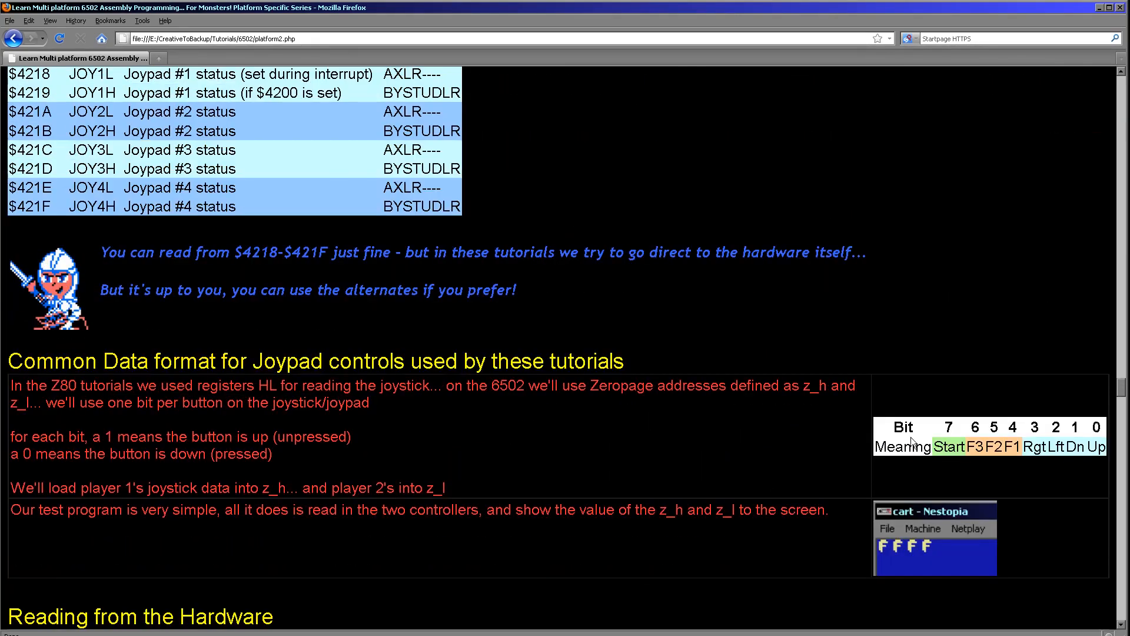
mouse_move(1093, 443)
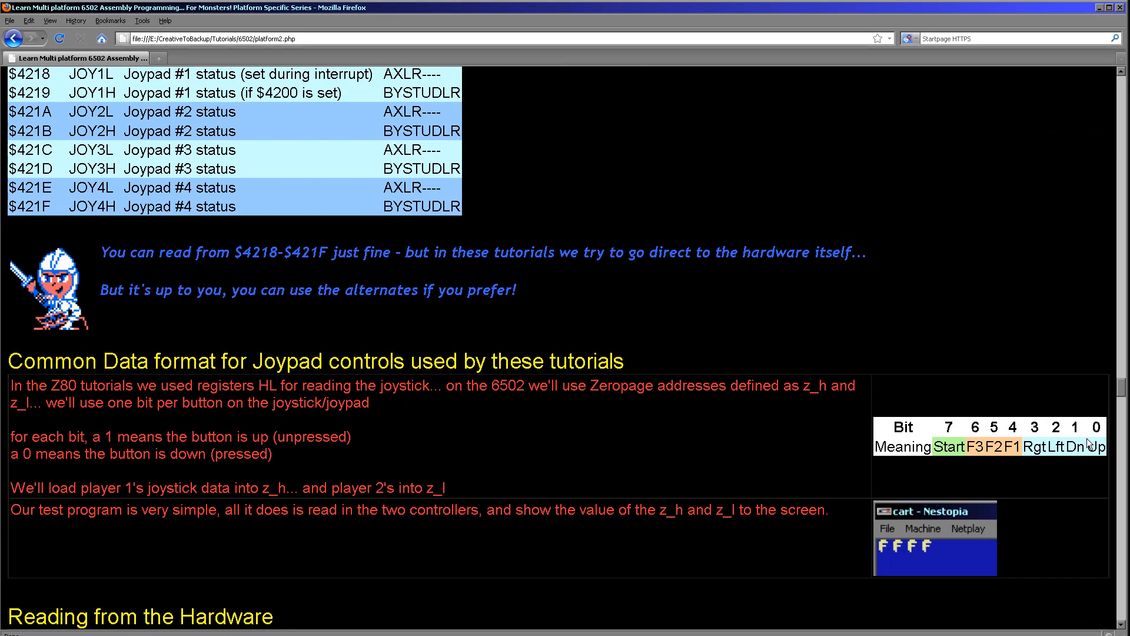
mouse_move(980, 448)
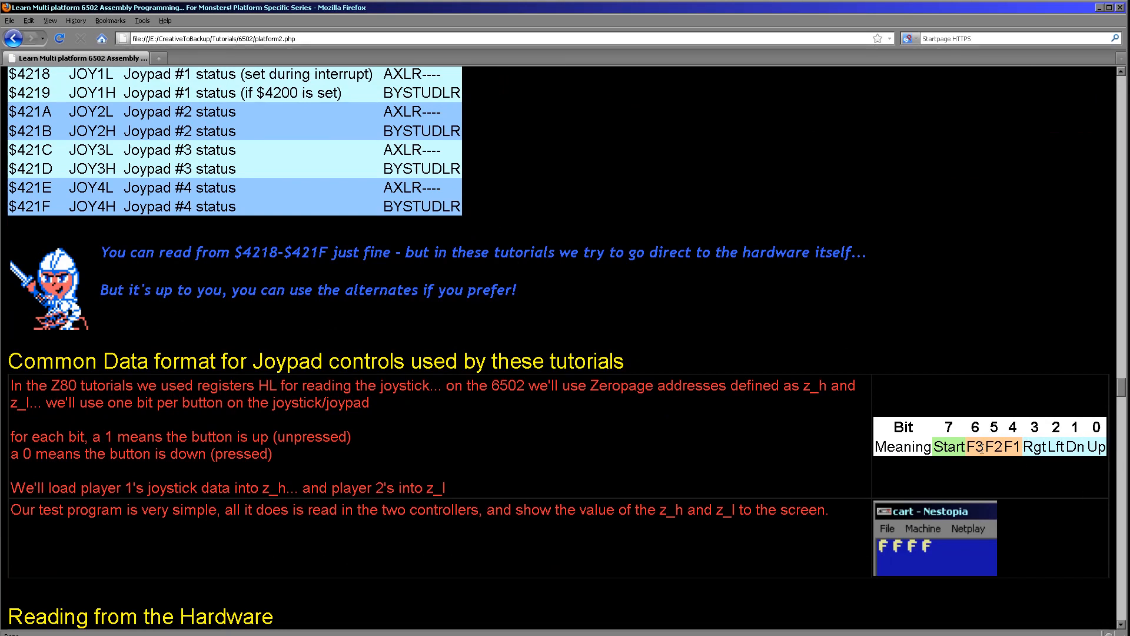
mouse_move(951, 436)
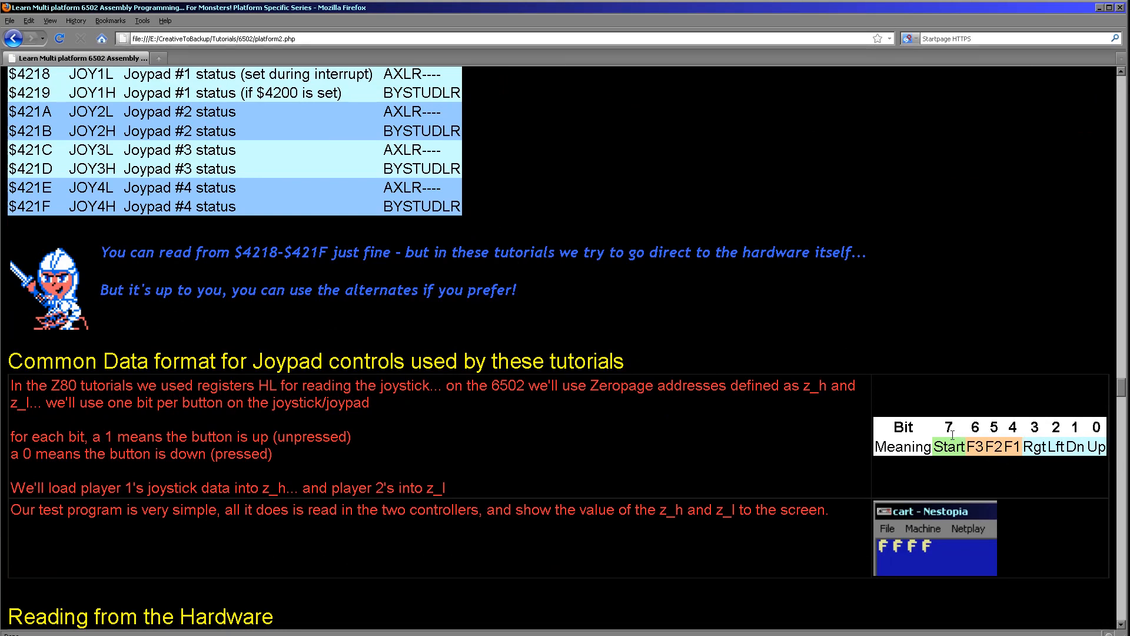
scroll(up, 3)
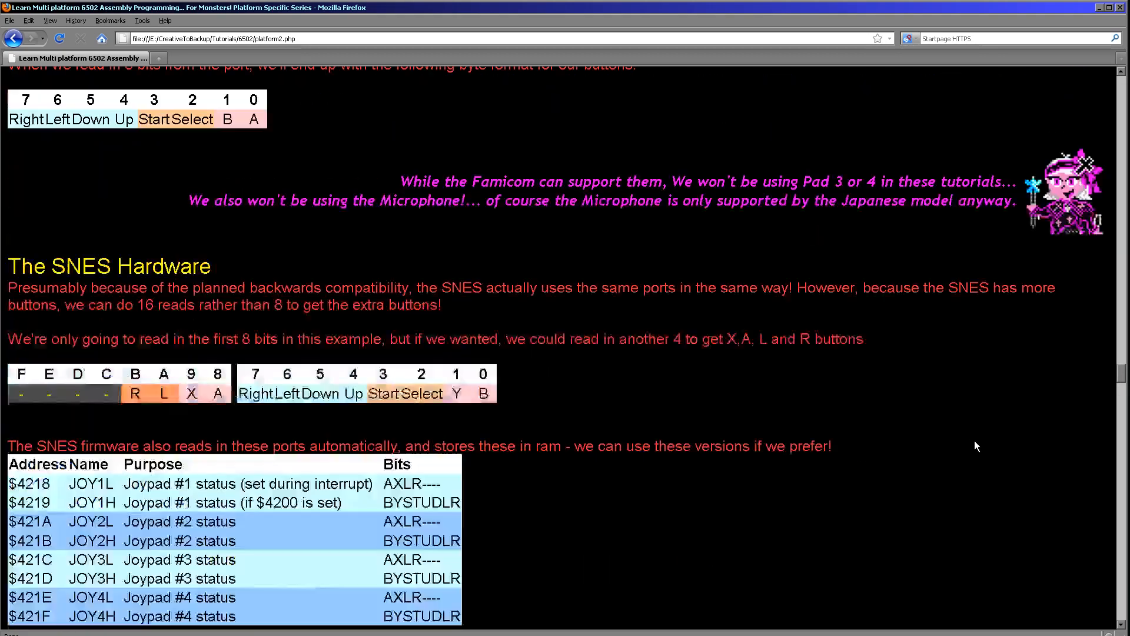
scroll(up, 3)
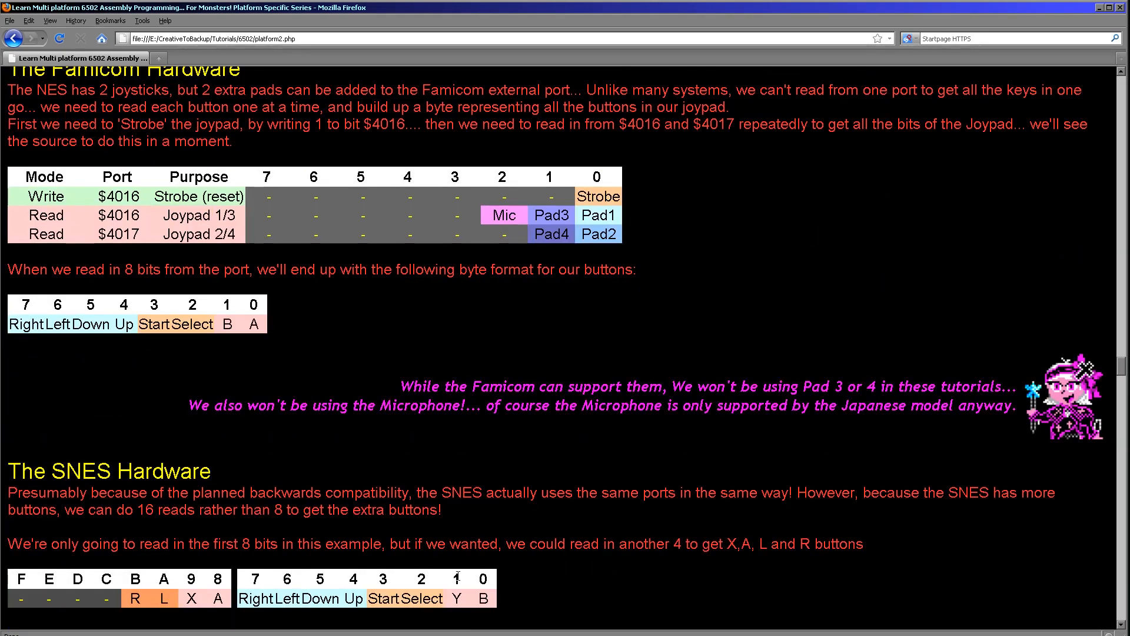
mouse_move(499, 570)
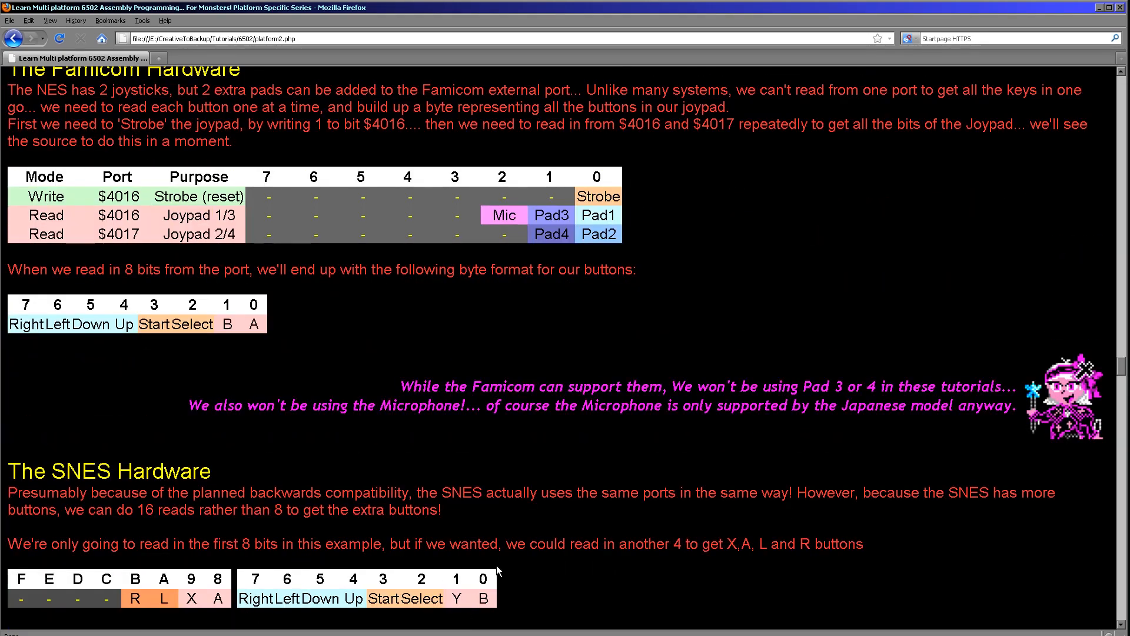
mouse_move(77, 567)
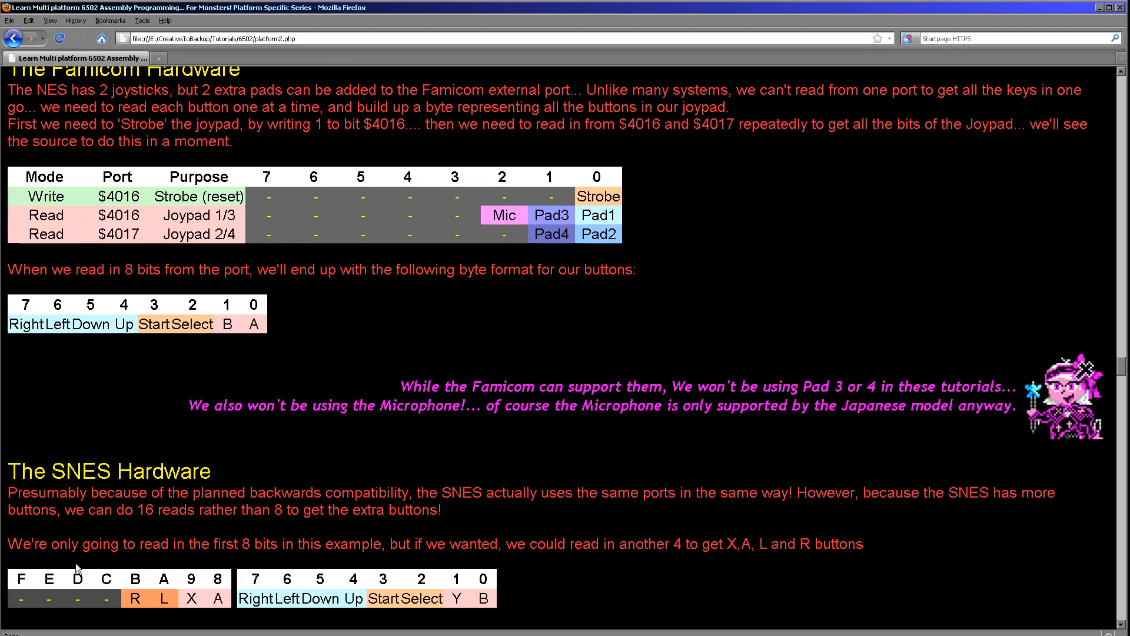
mouse_move(68, 592)
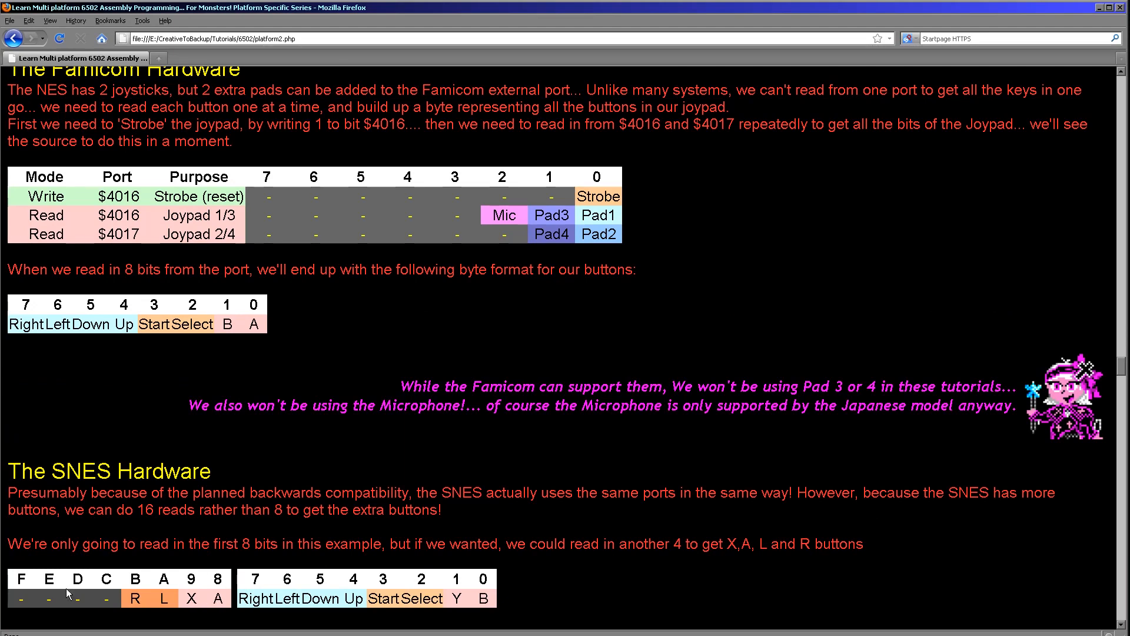
mouse_move(954, 355)
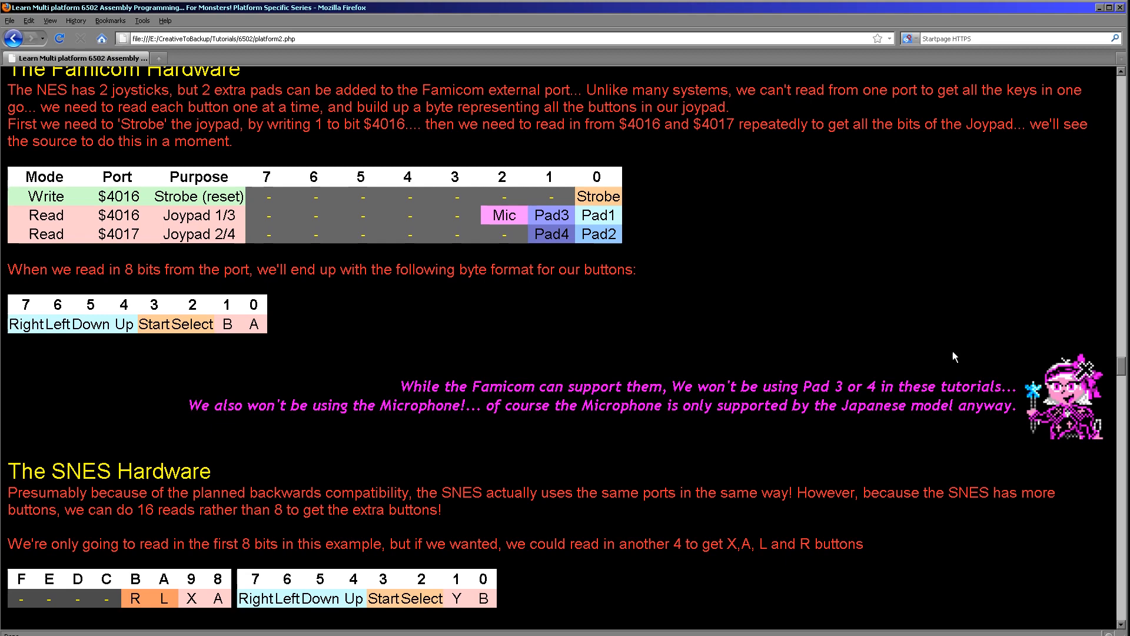
mouse_move(386, 352)
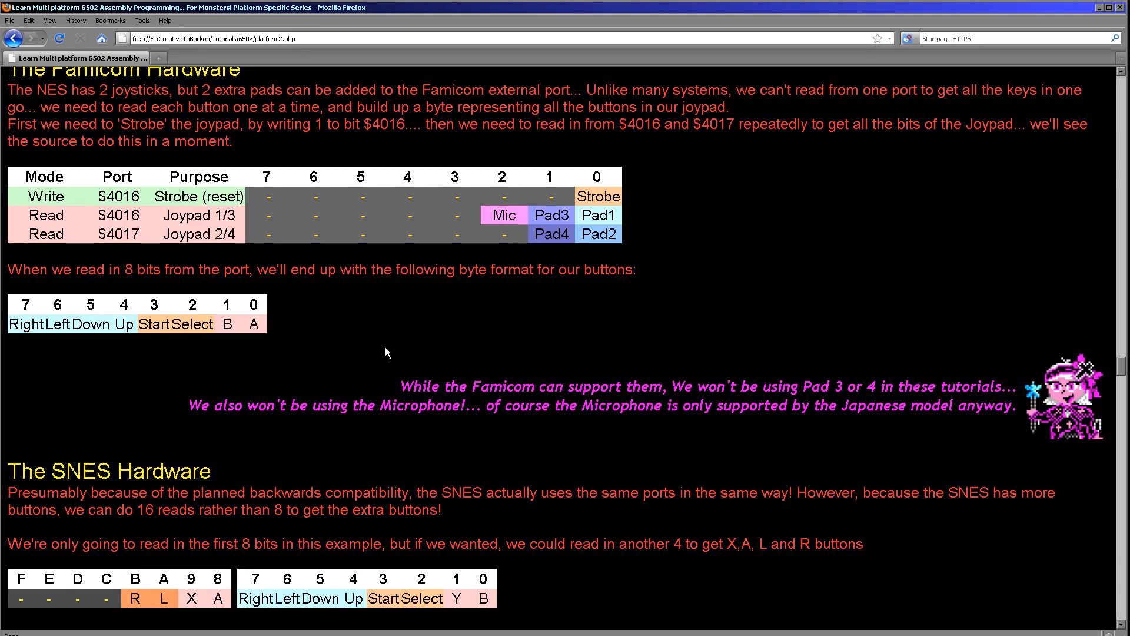
scroll(up, 3)
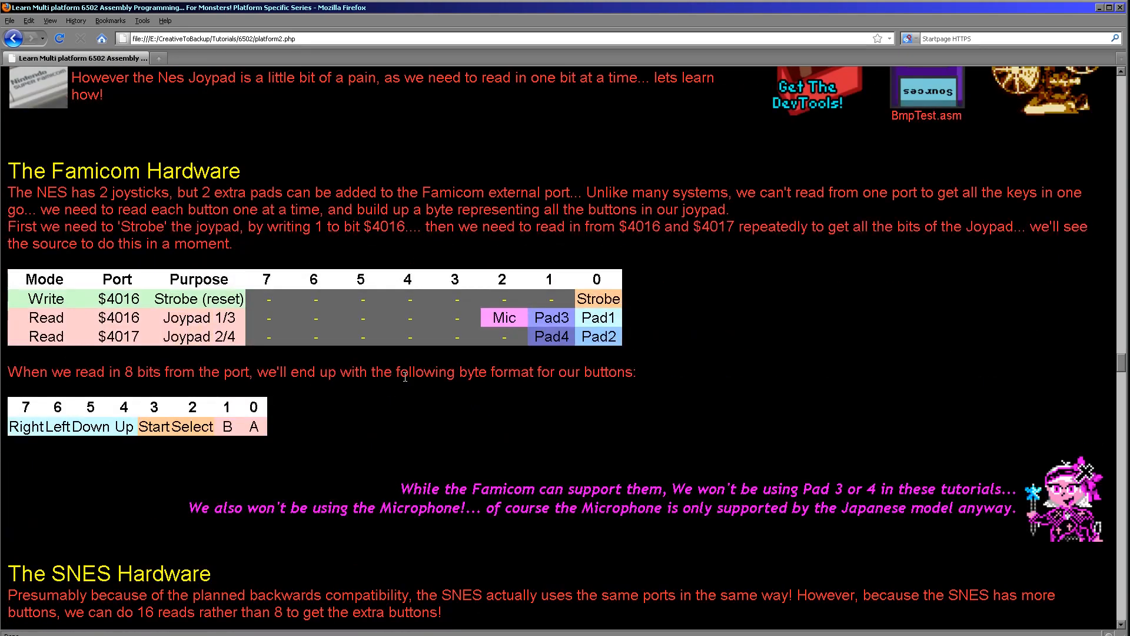
mouse_move(234, 346)
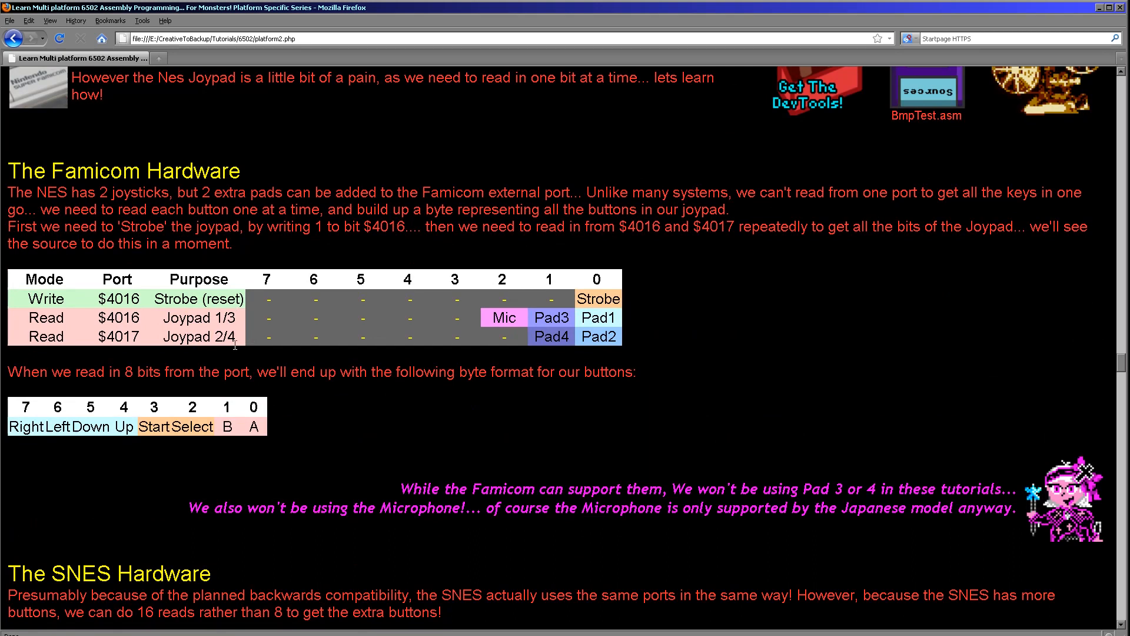
mouse_move(525, 370)
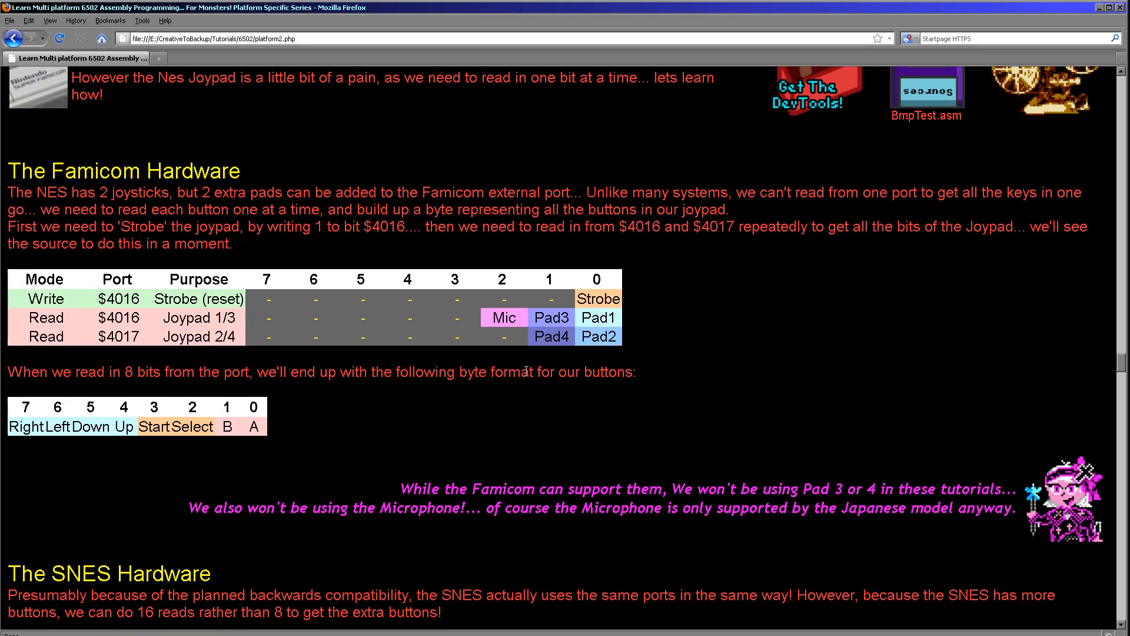
mouse_move(545, 359)
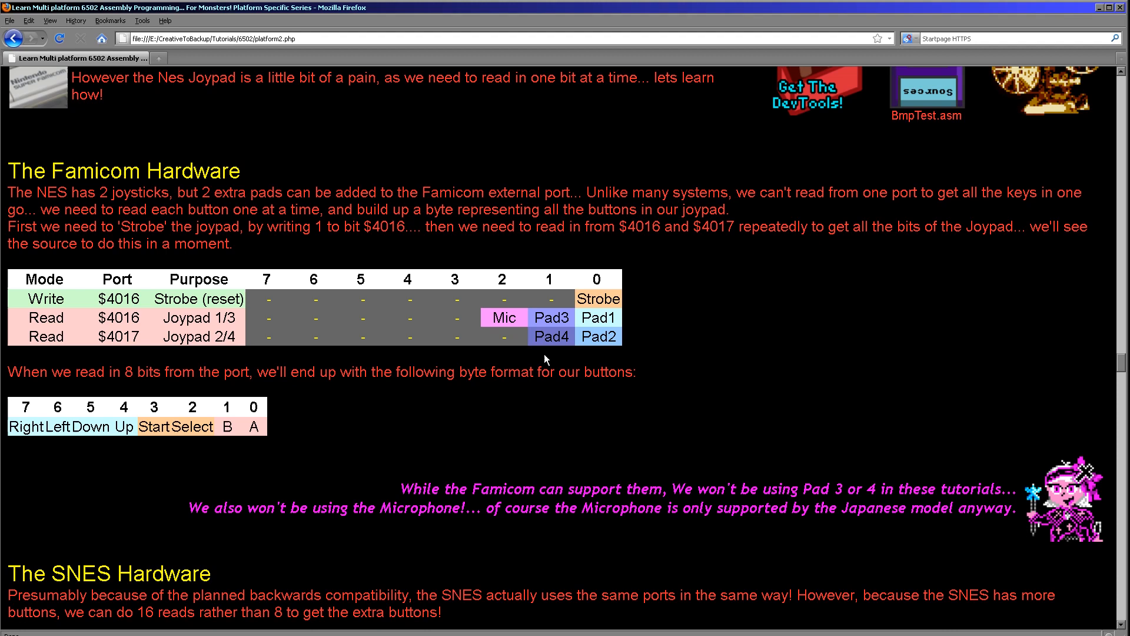
mouse_move(512, 317)
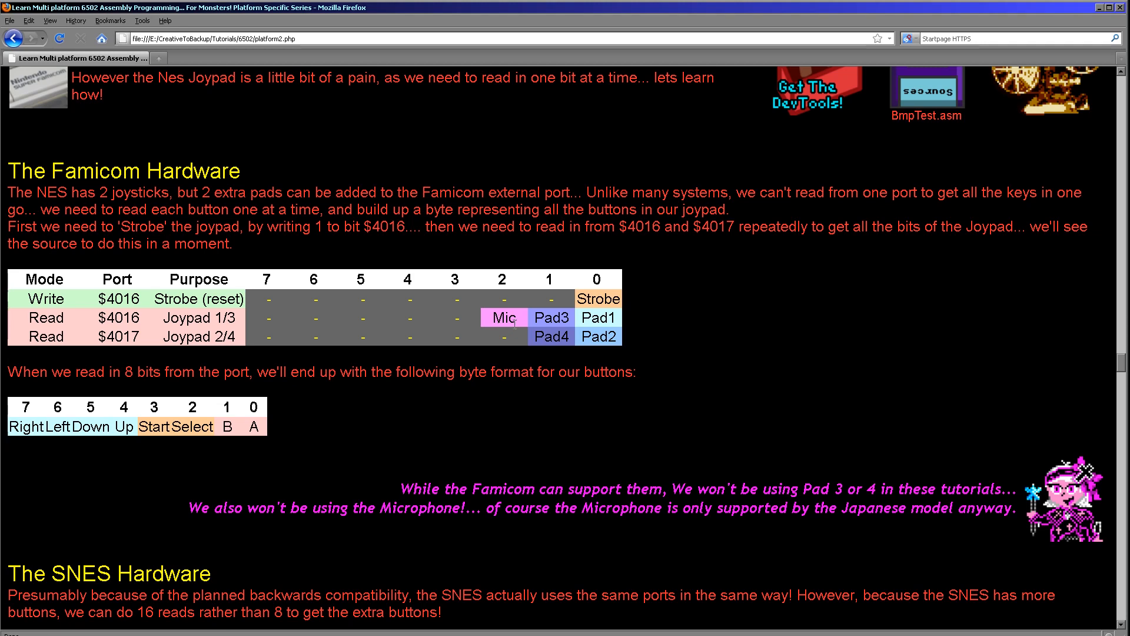
scroll(down, 3)
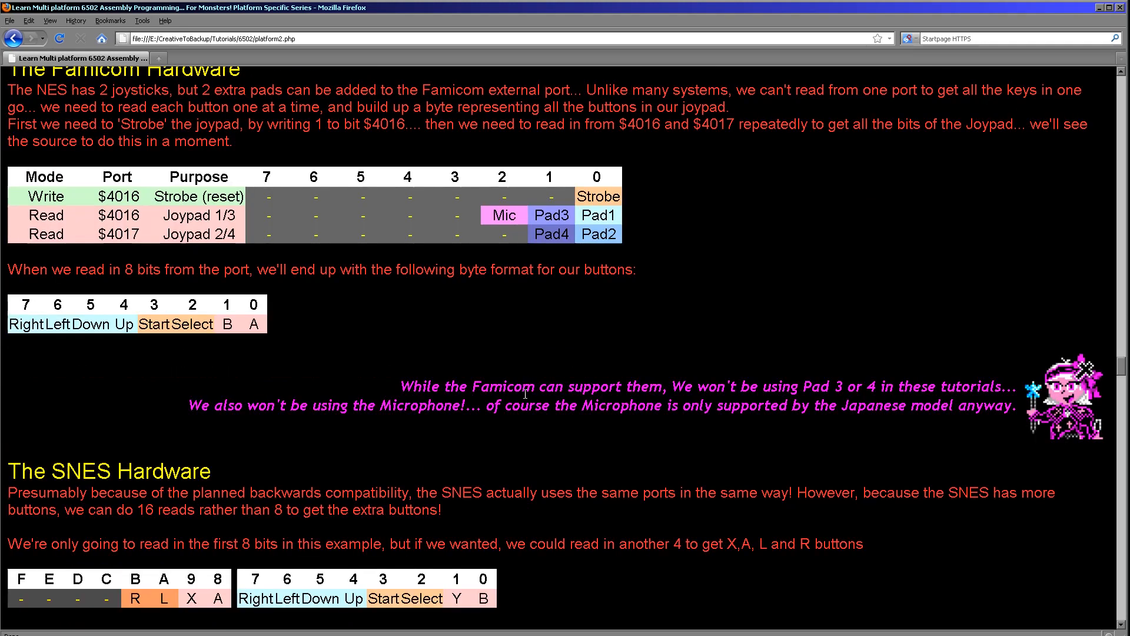
Step: Scroll down to the SNES firmware RAM joypad table and the Common Data format section
scroll(down, 3)
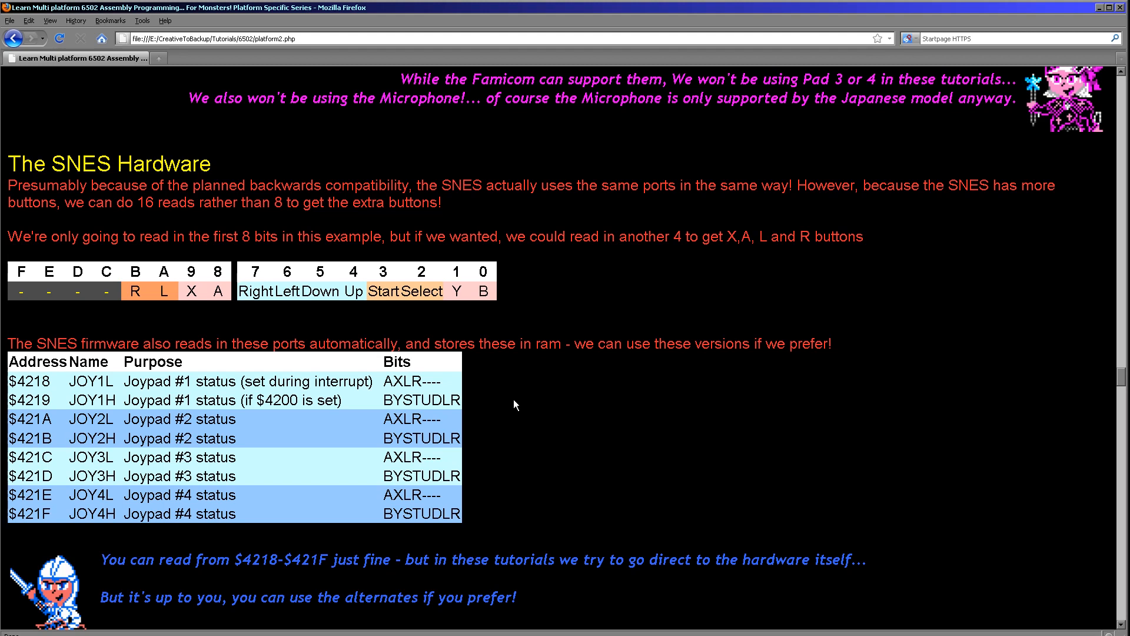
mouse_move(46, 365)
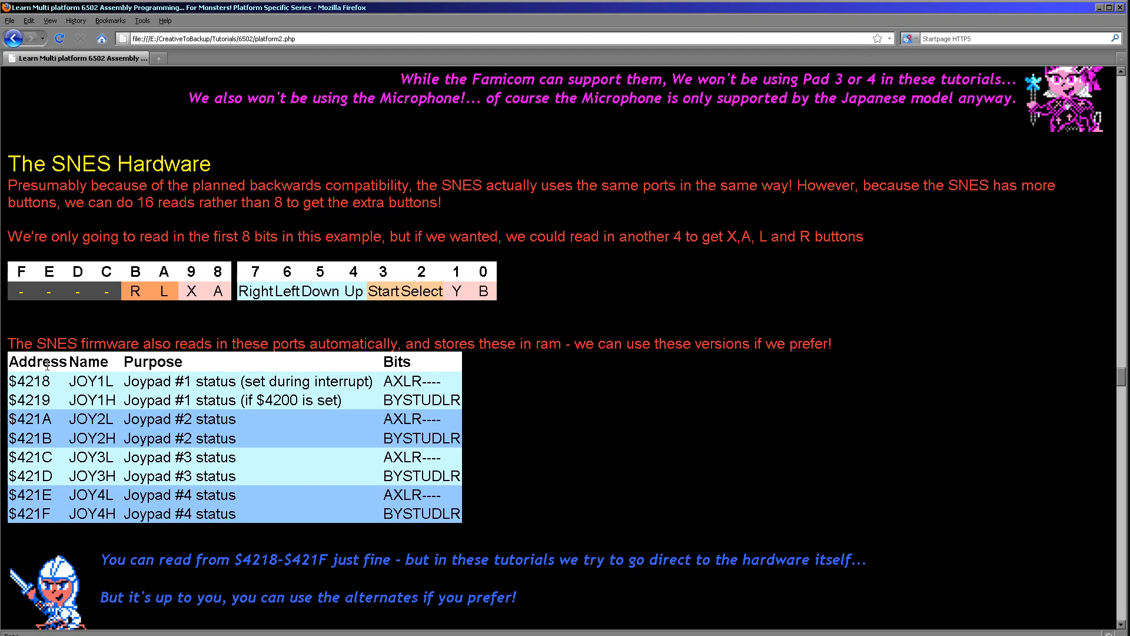
mouse_move(423, 365)
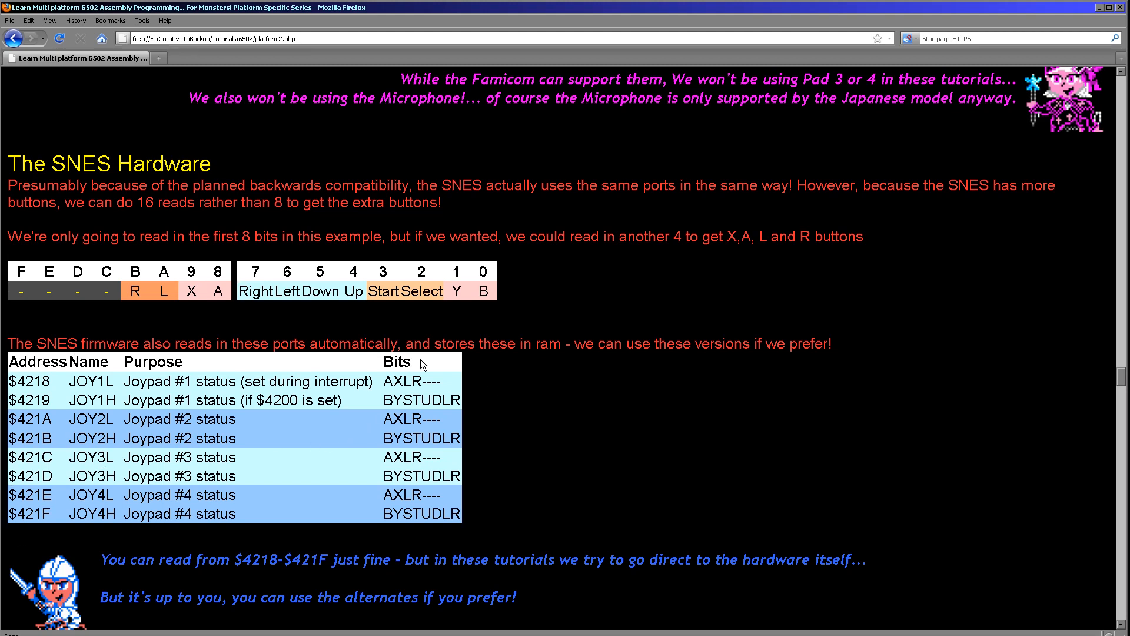
mouse_move(353, 546)
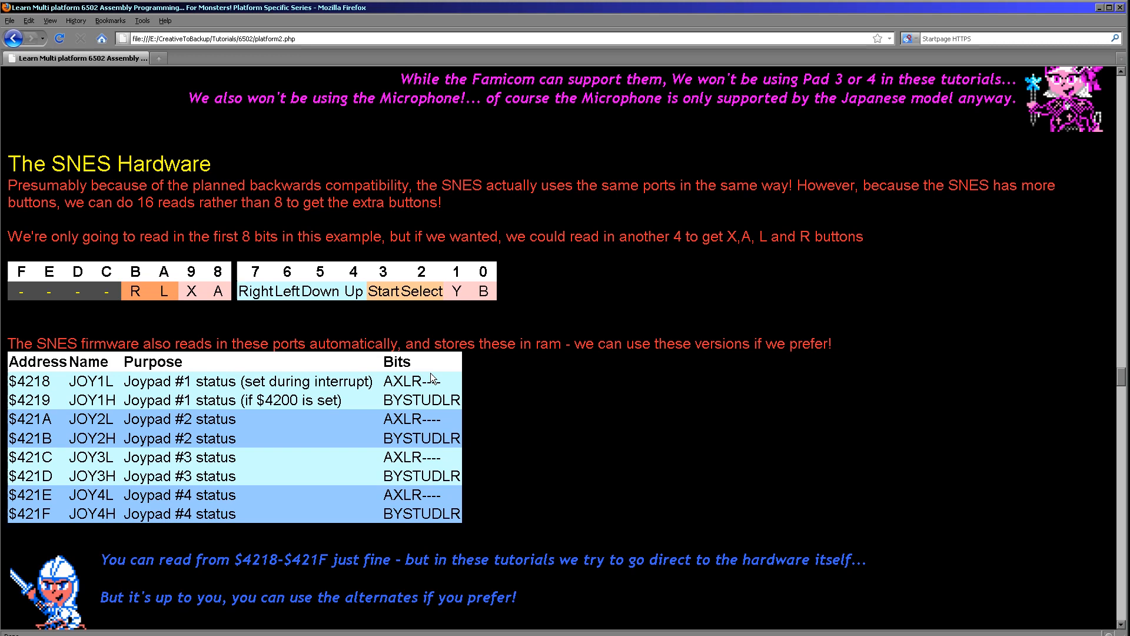
scroll(down, 3)
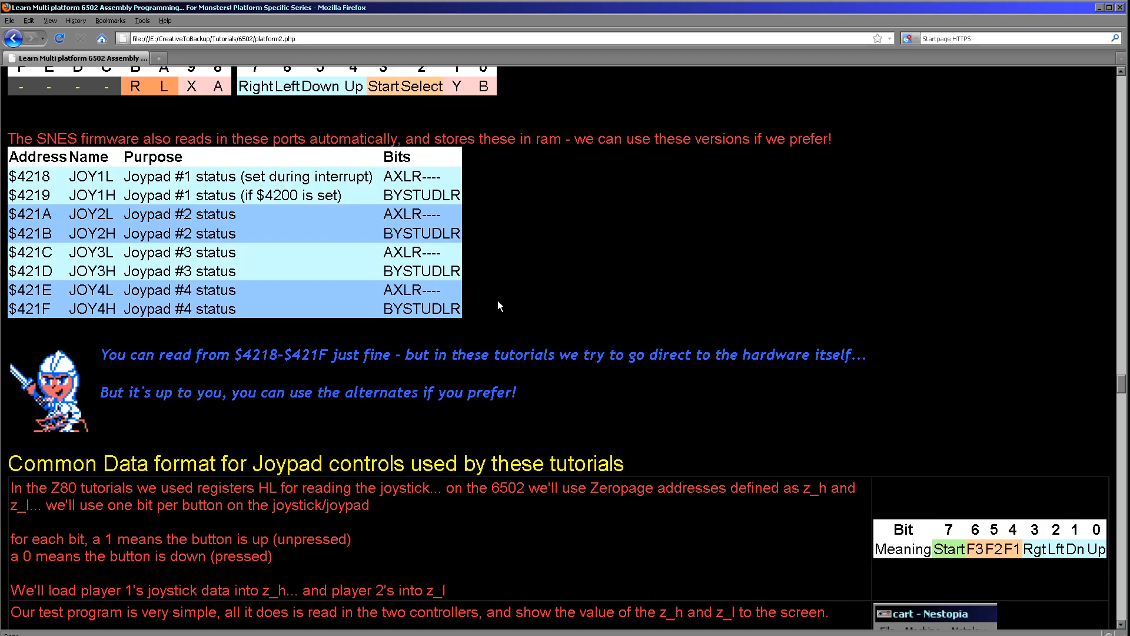
scroll(down, 3)
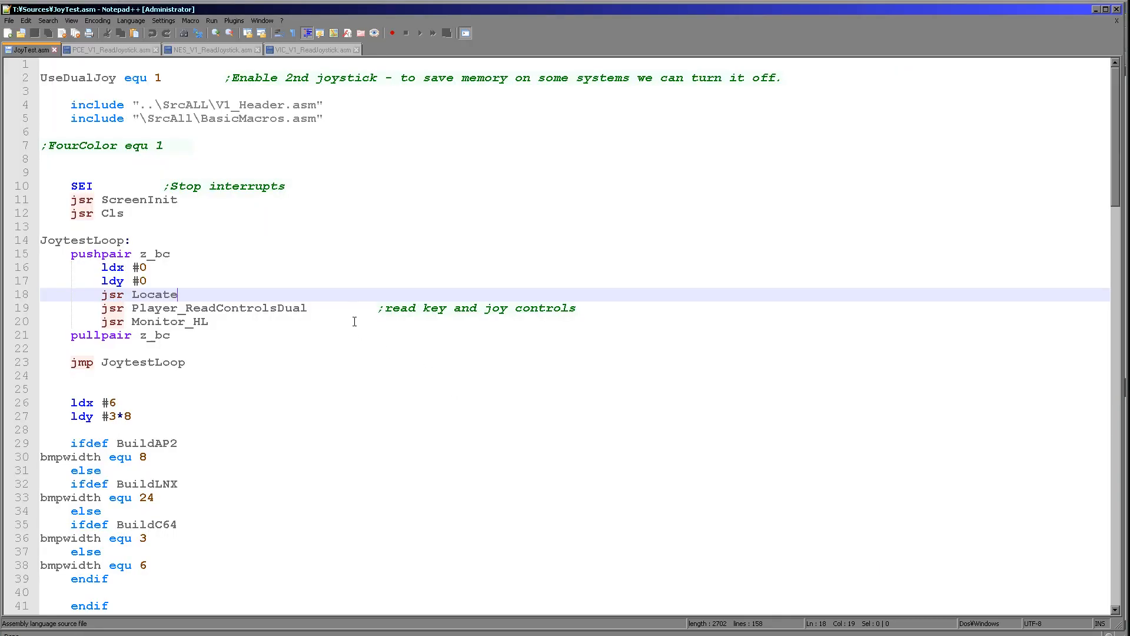
mouse_move(356, 303)
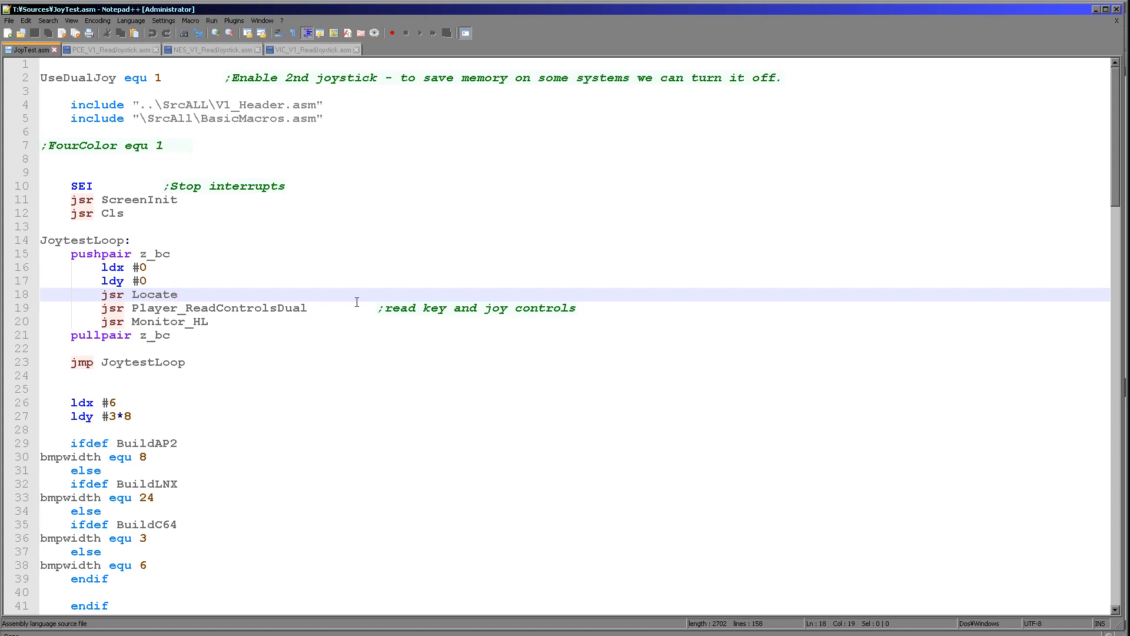
Step: Run the NES build macro to launch the JoyTest program in Nestopia
click(211, 20)
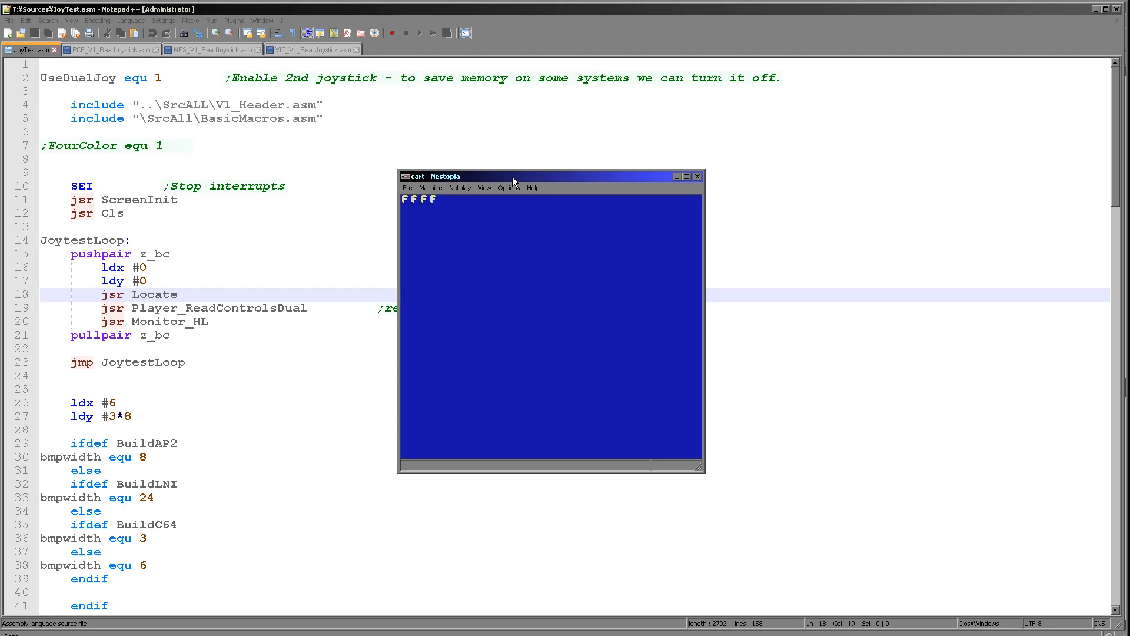
mouse_move(702, 182)
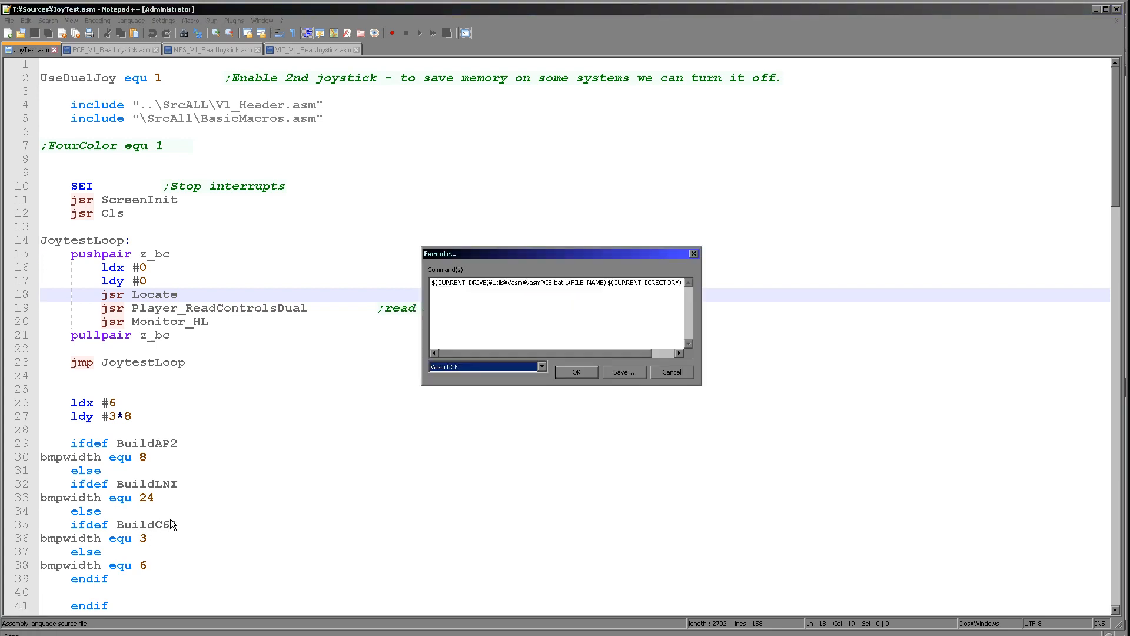
Step: Build JoyTest with the SNES Vasm command, run it in Snes9X, then close the emulator
click(576, 372)
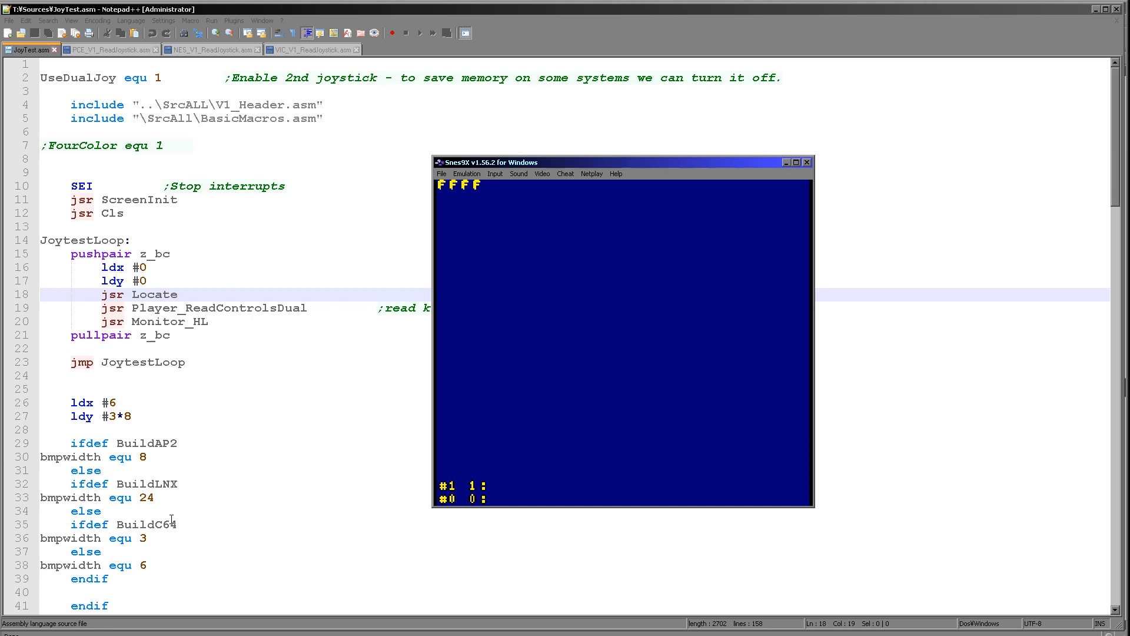
click(311, 50)
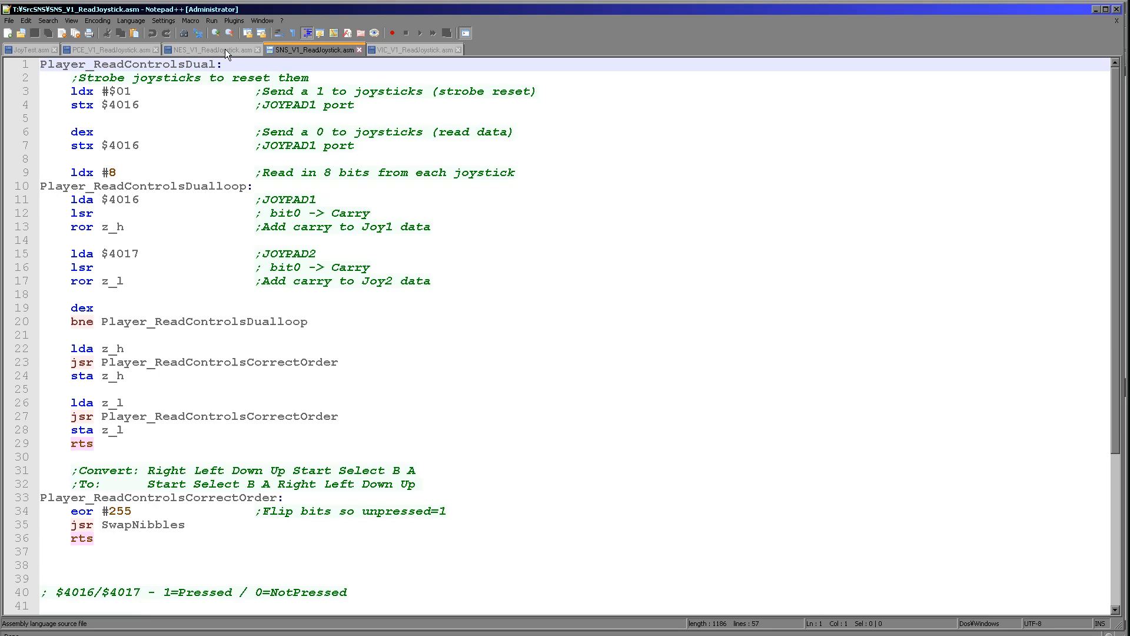
click(209, 49)
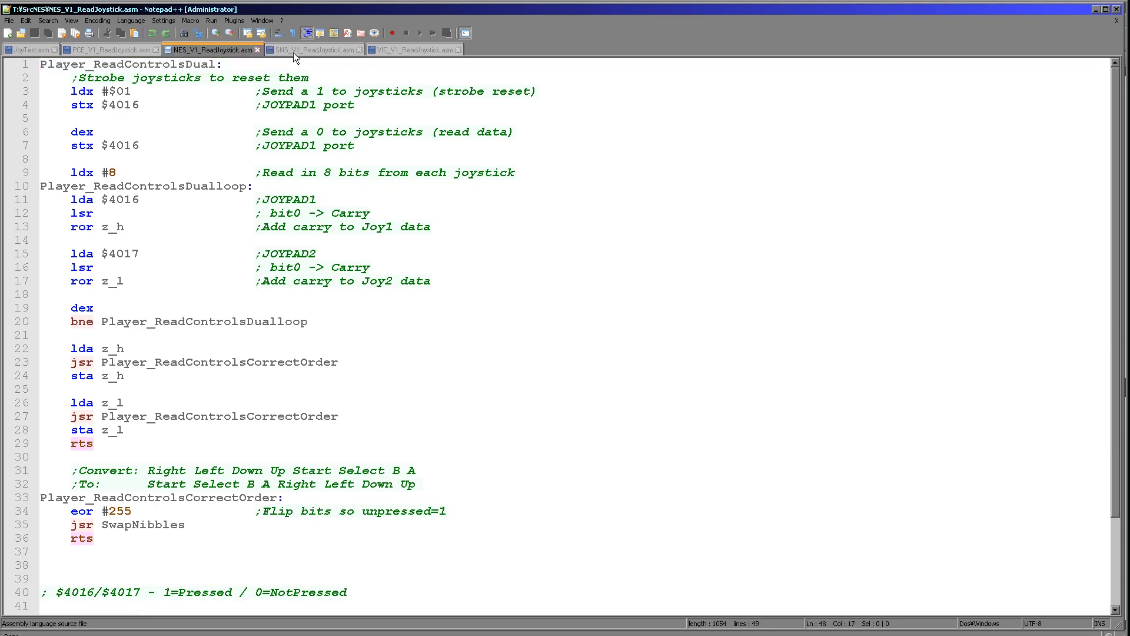
click(316, 49)
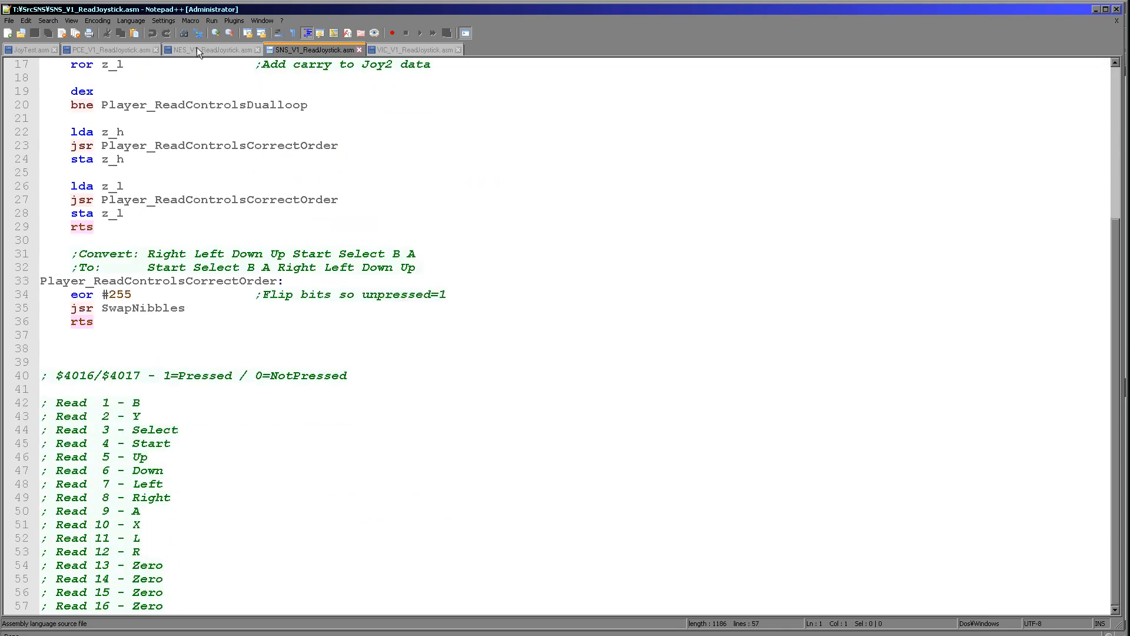
scroll(up, 3)
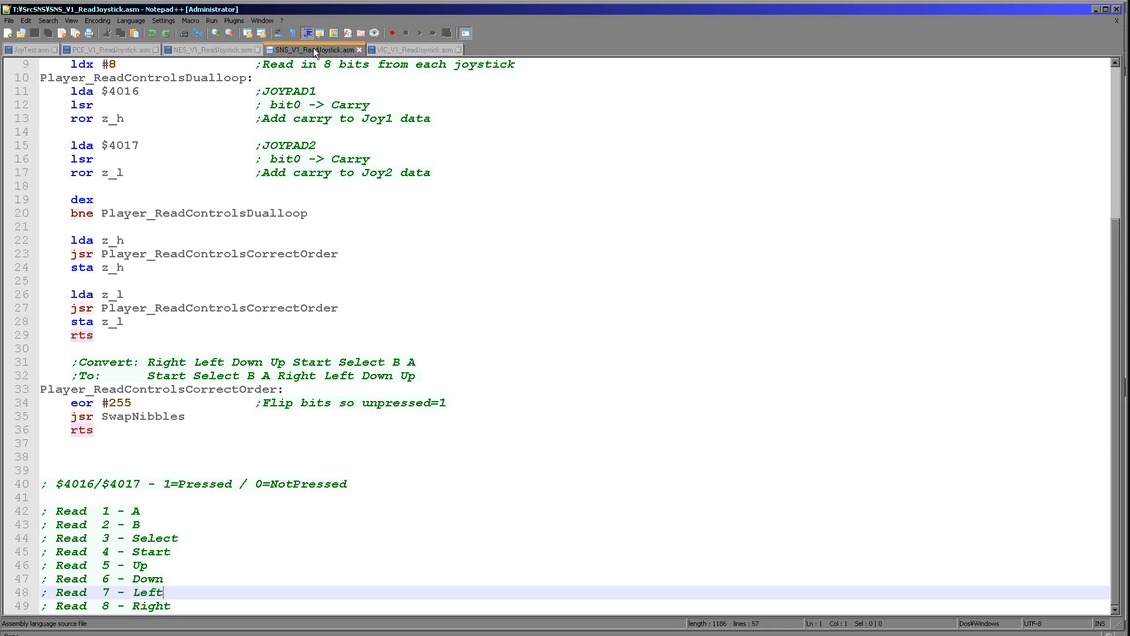
scroll(down, 3)
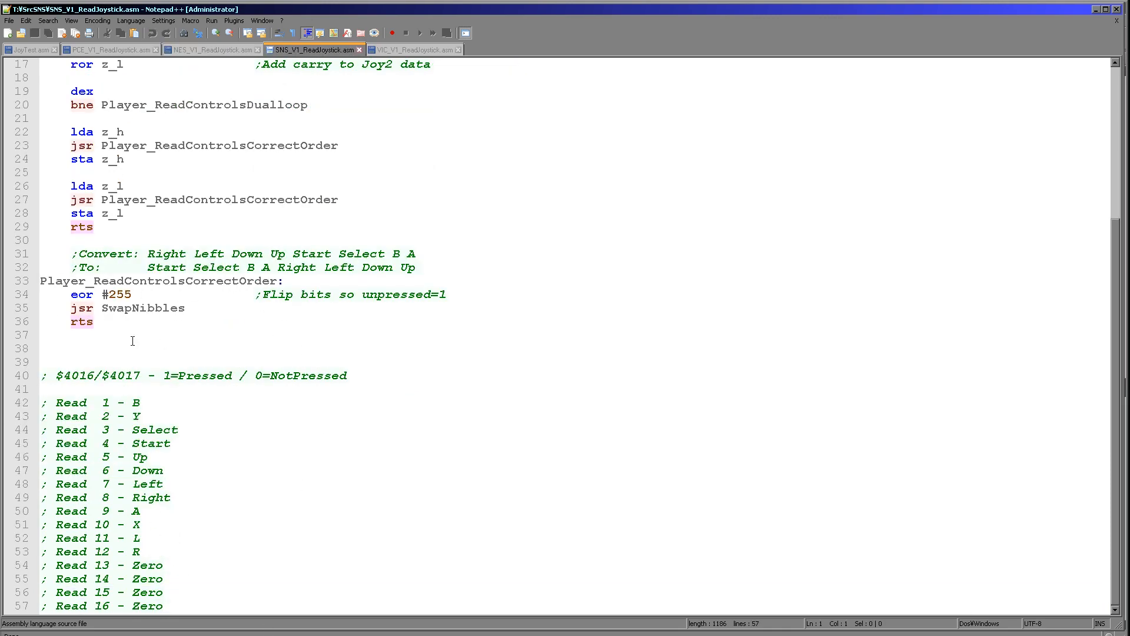
scroll(up, 3)
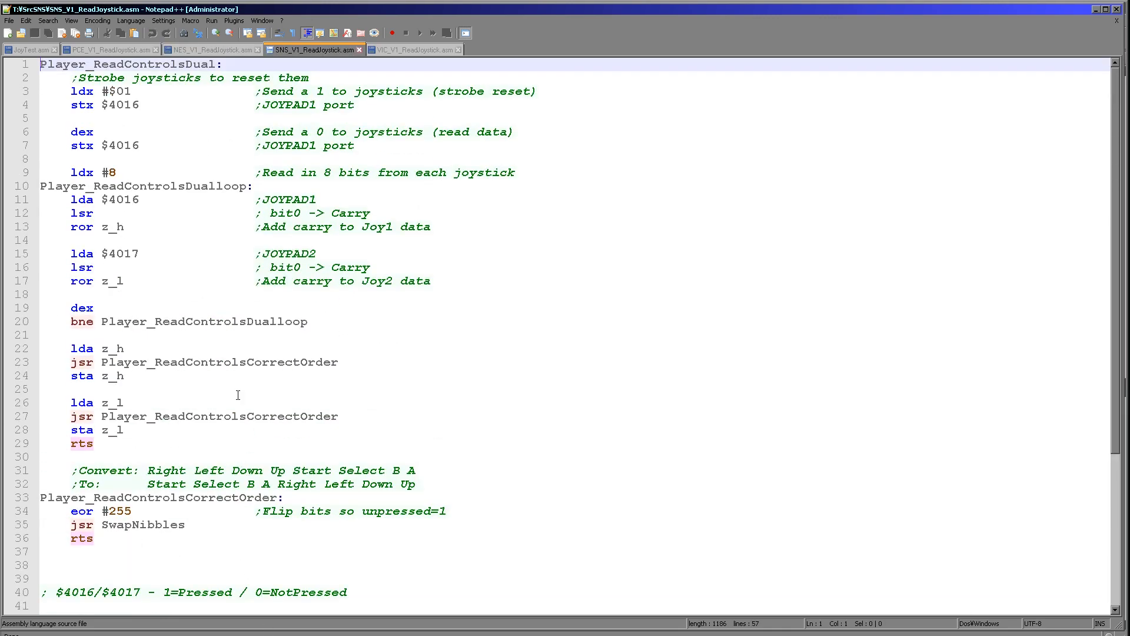
mouse_move(225, 59)
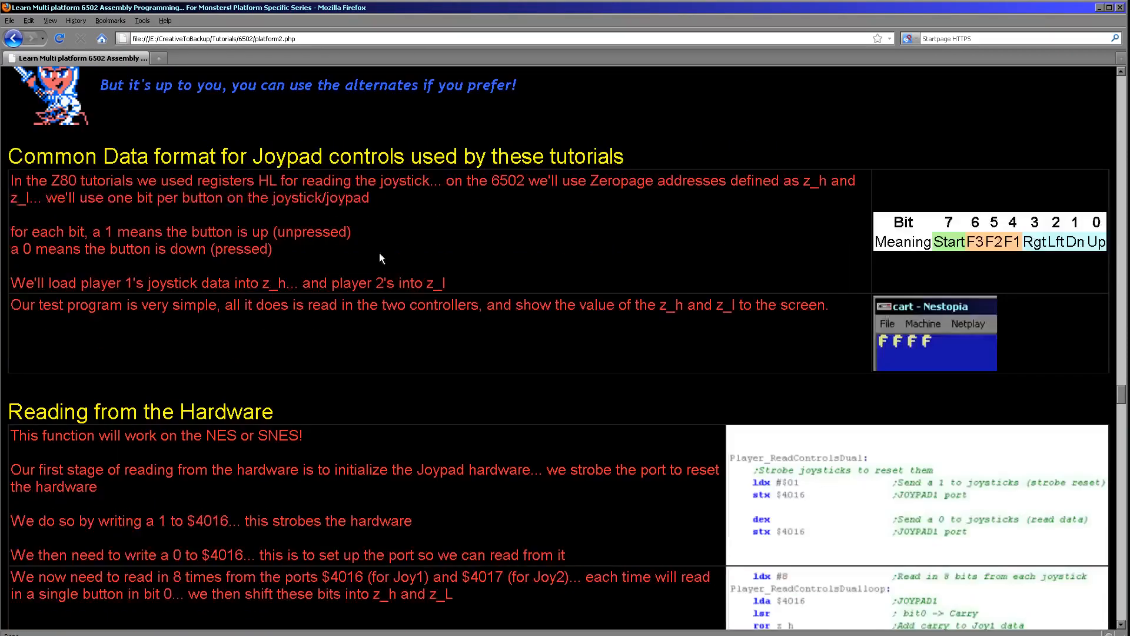
Step: Scroll the tutorial page down to the Reading from the Hardware section
scroll(down, 3)
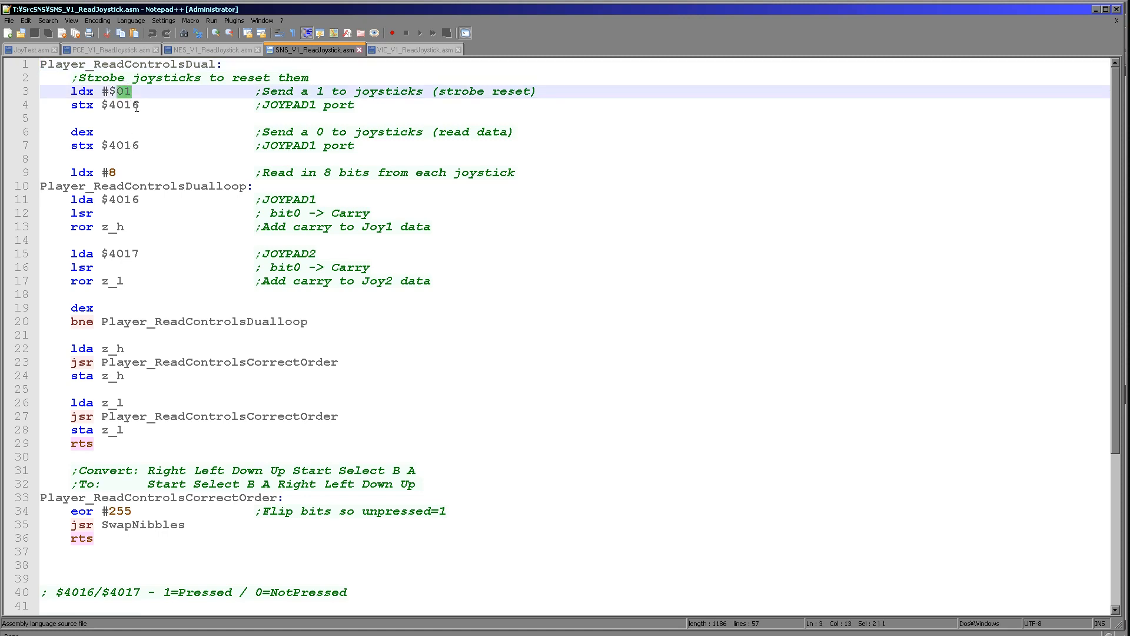
click(113, 145)
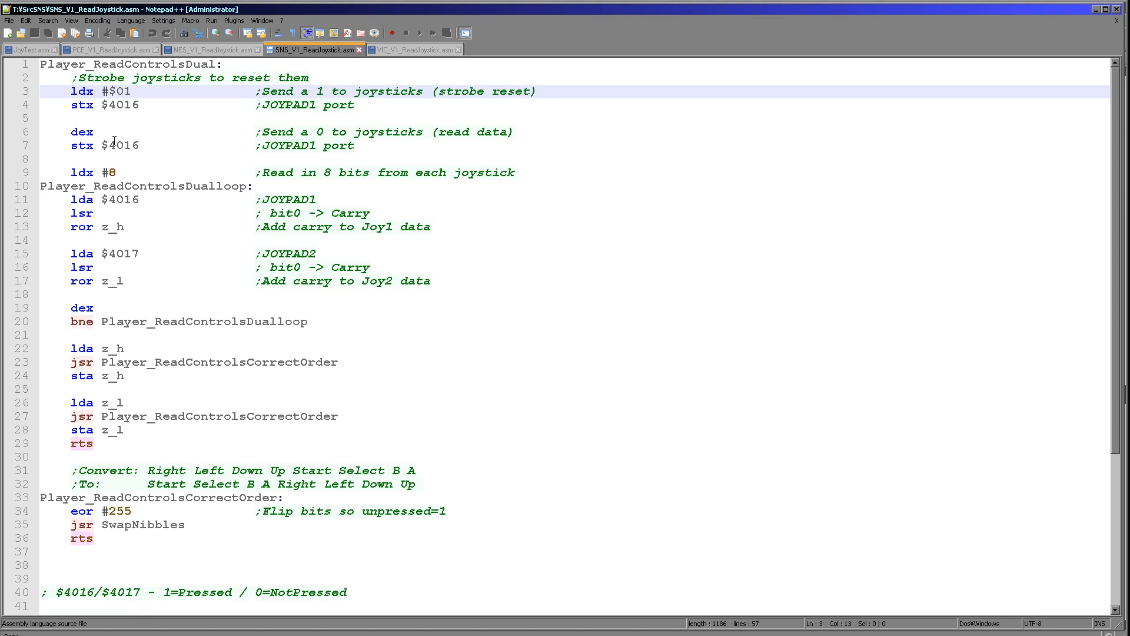
double_click(122, 145)
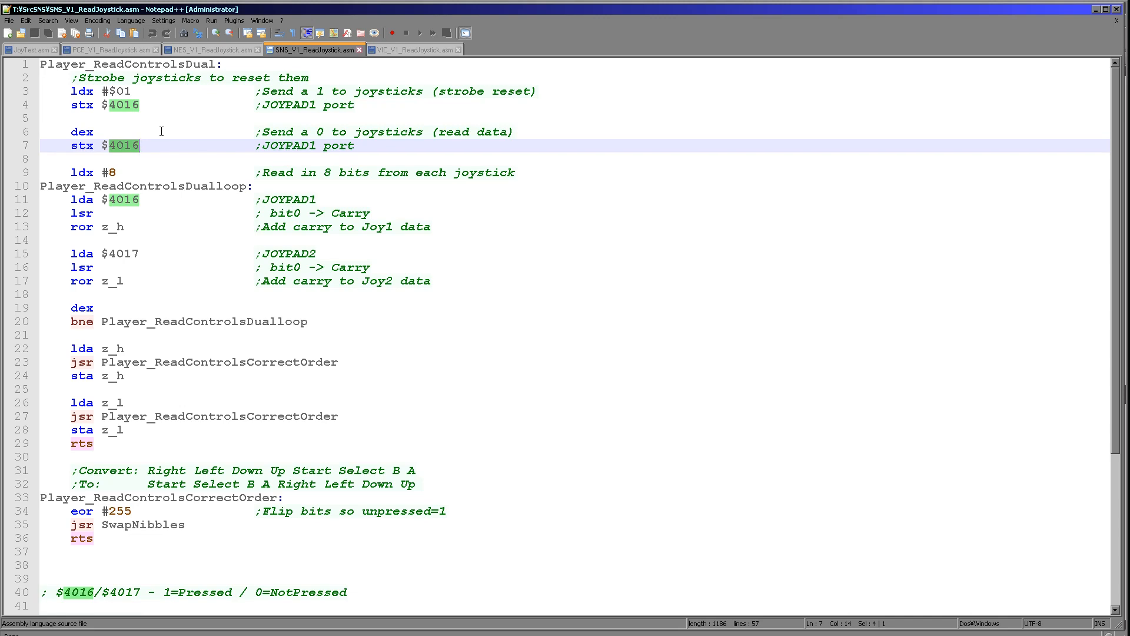
click(144, 213)
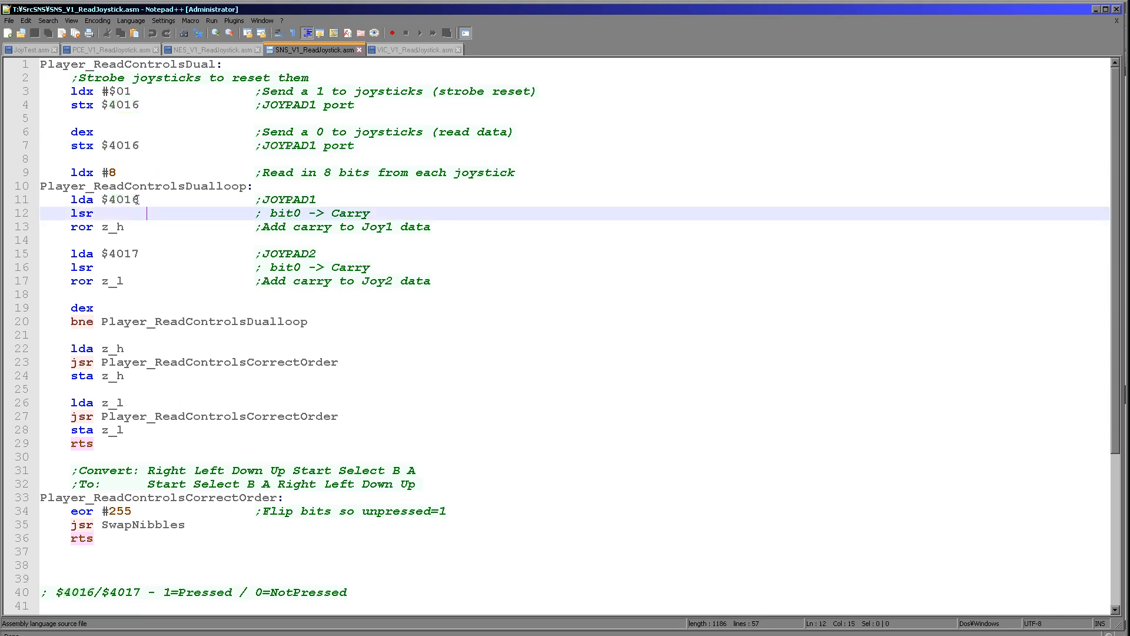
double_click(122, 200)
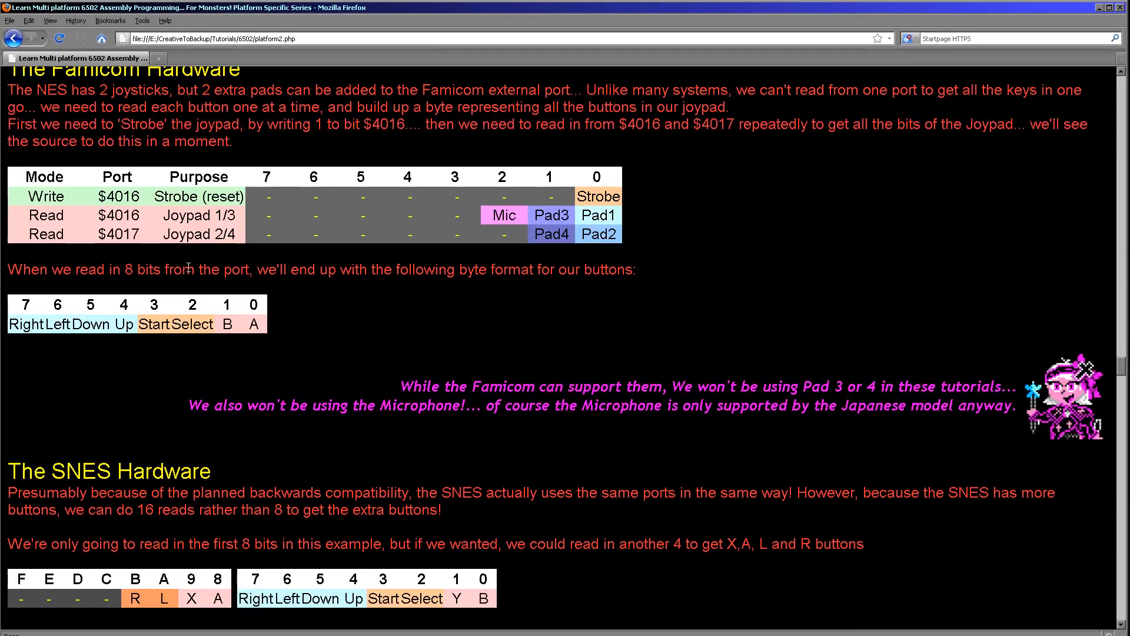
mouse_move(190, 287)
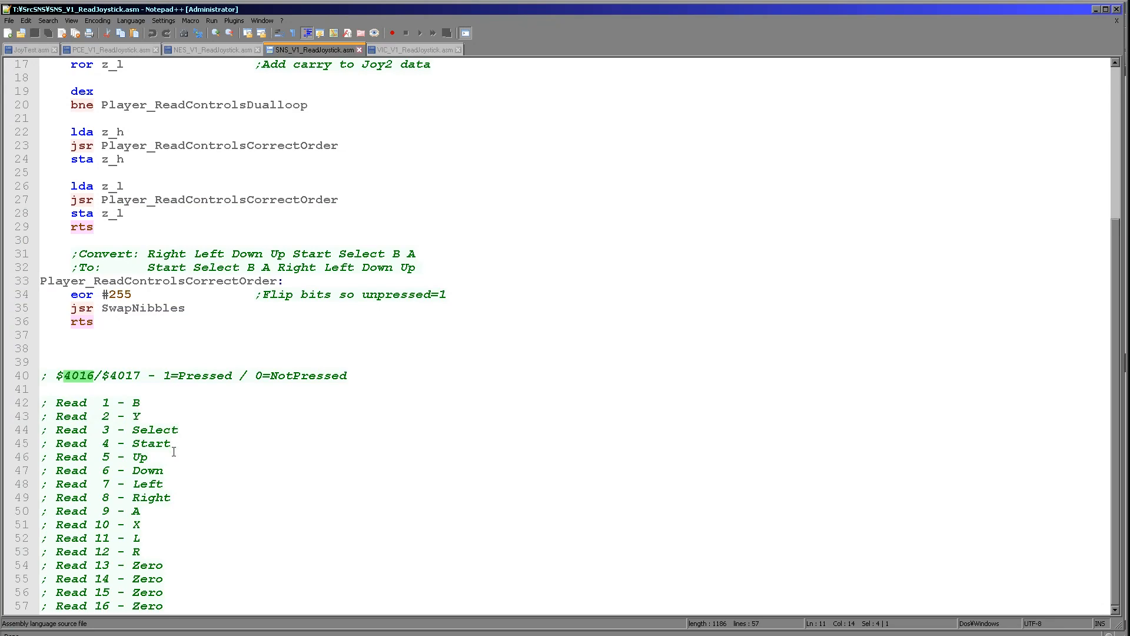
scroll(up, 3)
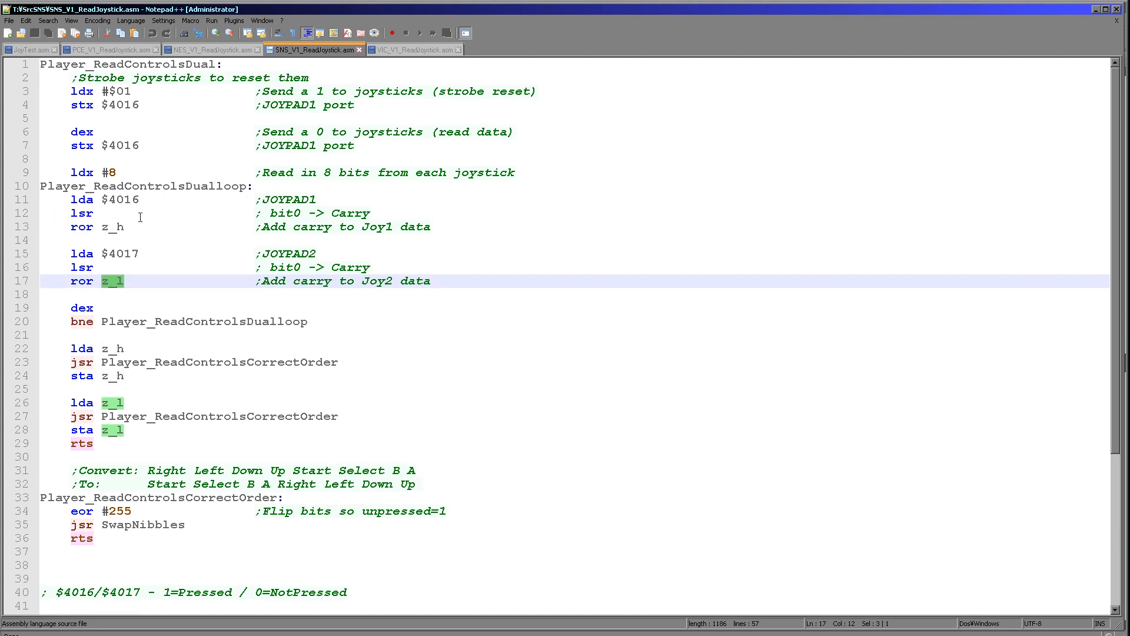
mouse_move(109, 265)
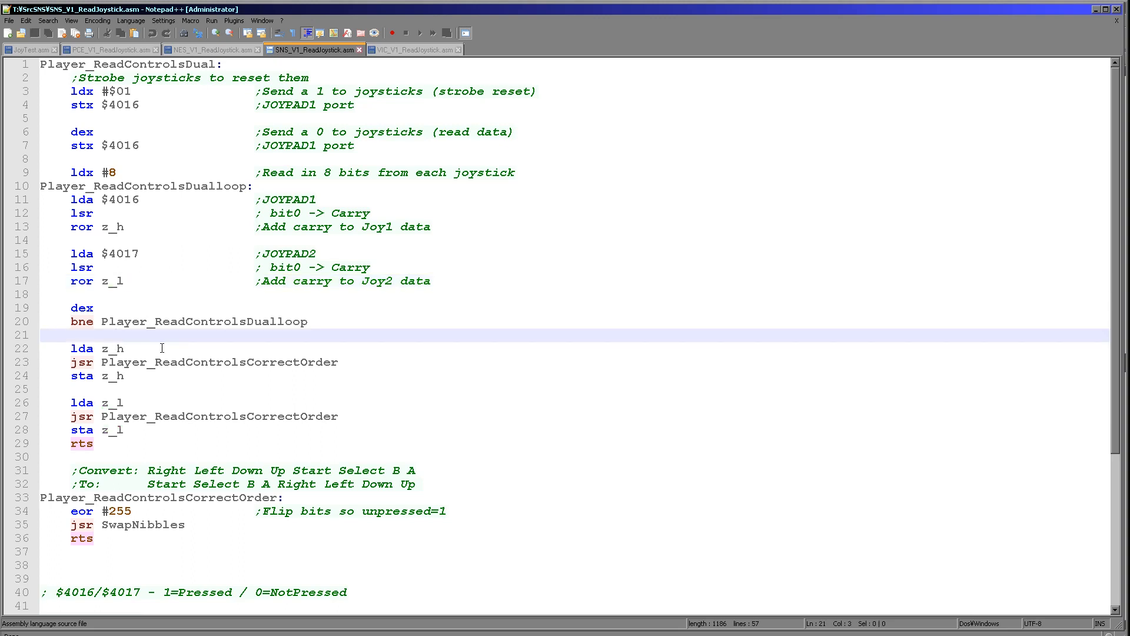
click(54, 334)
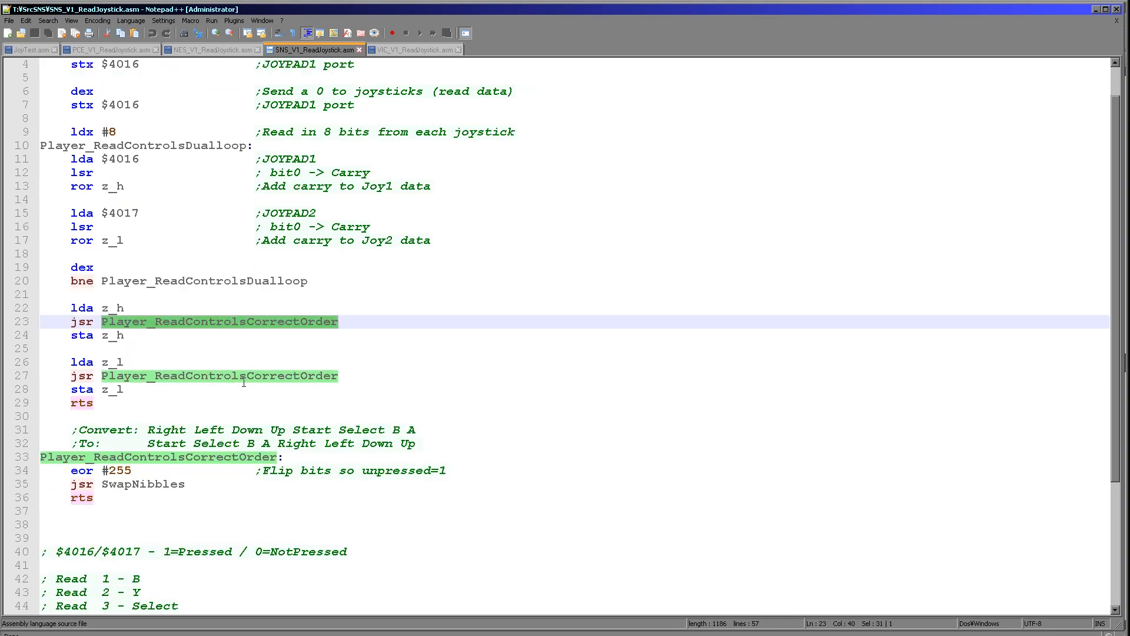
mouse_move(202, 333)
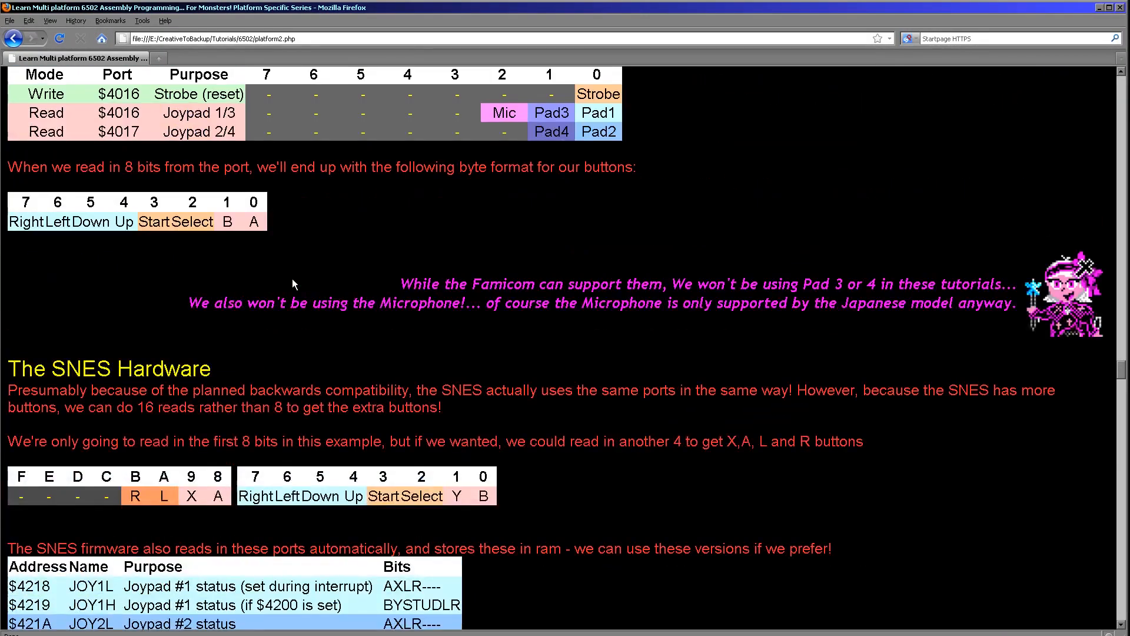
scroll(down, 3)
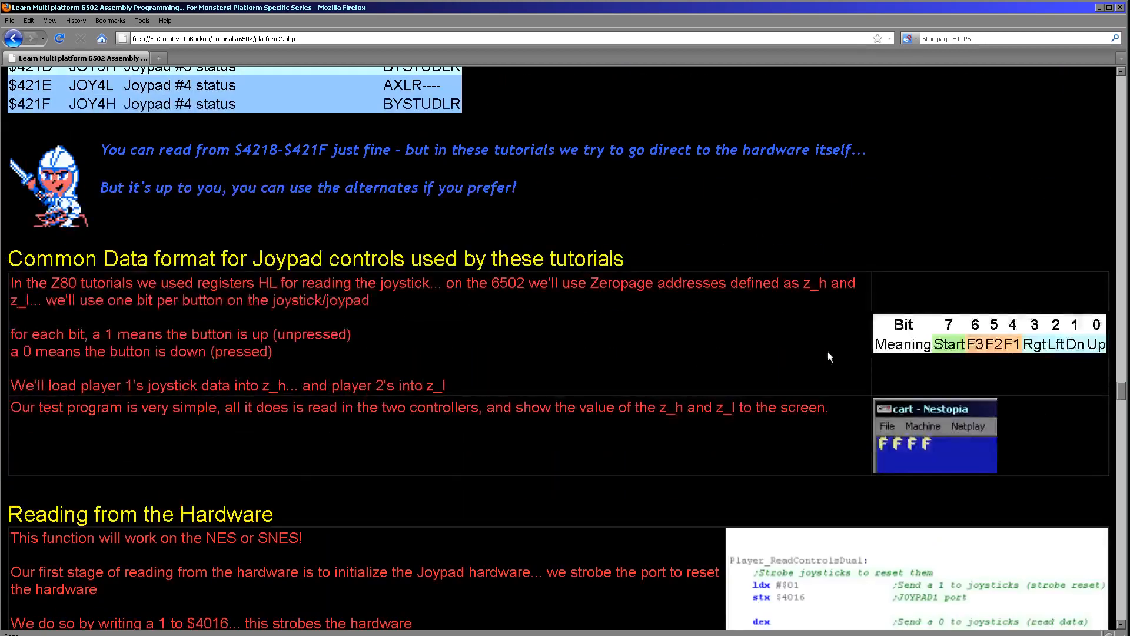
scroll(up, 3)
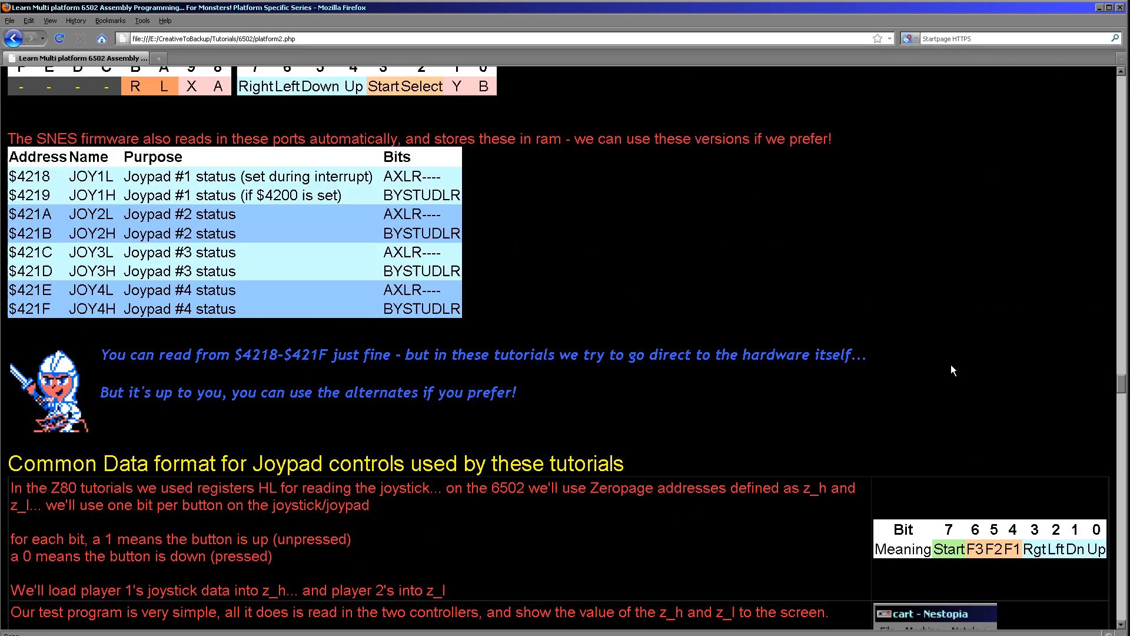
scroll(up, 3)
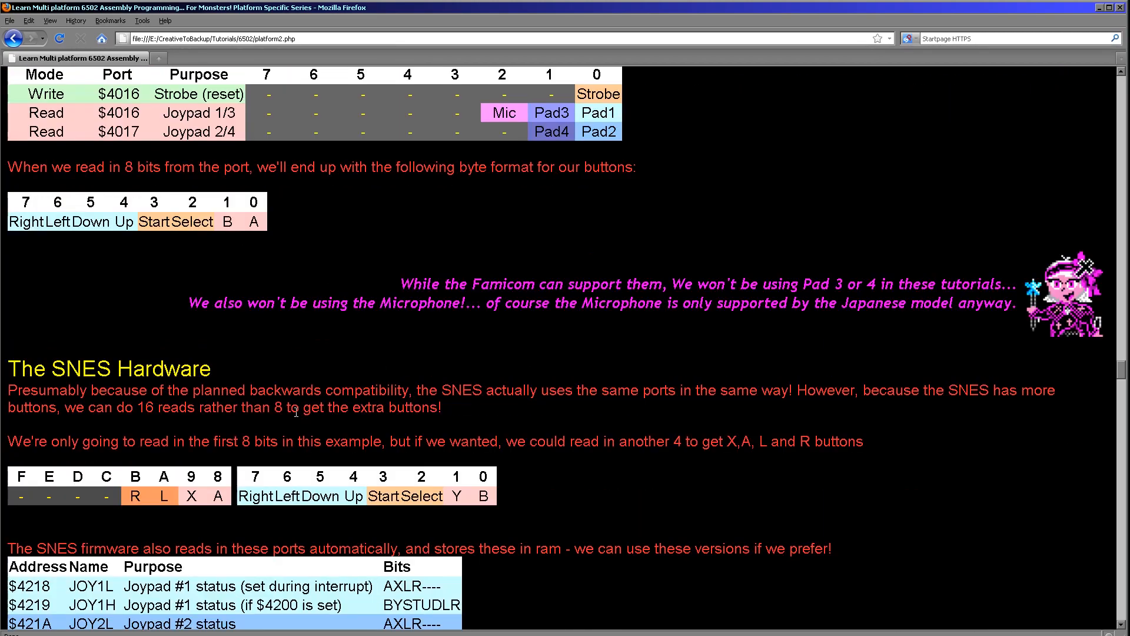
mouse_move(205, 250)
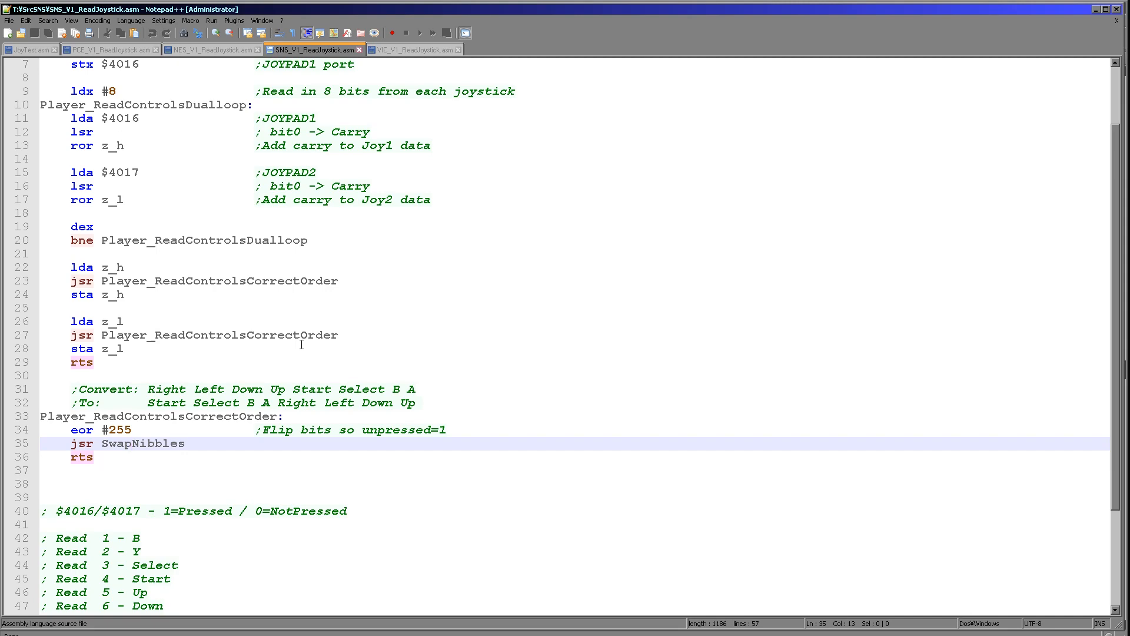
mouse_move(423, 205)
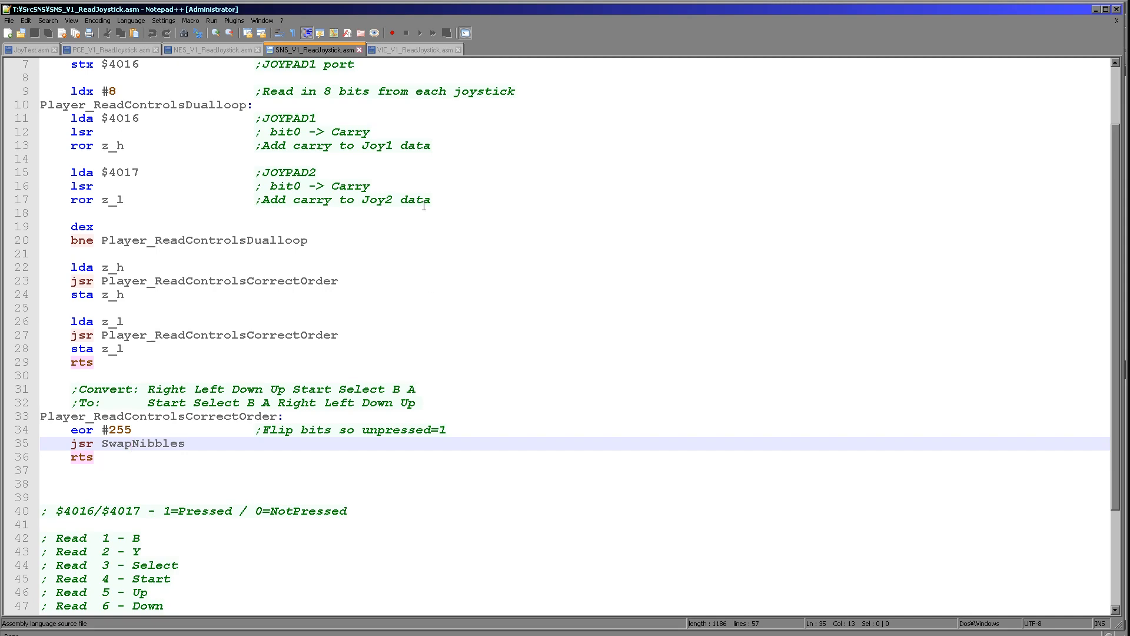
scroll(up, 3)
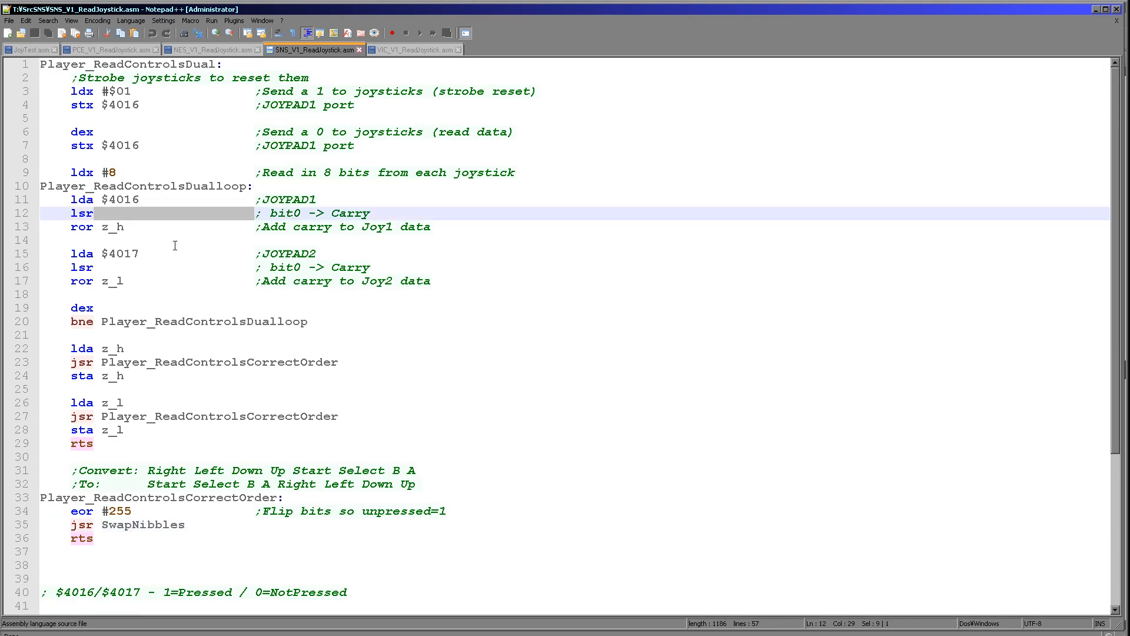
click(224, 253)
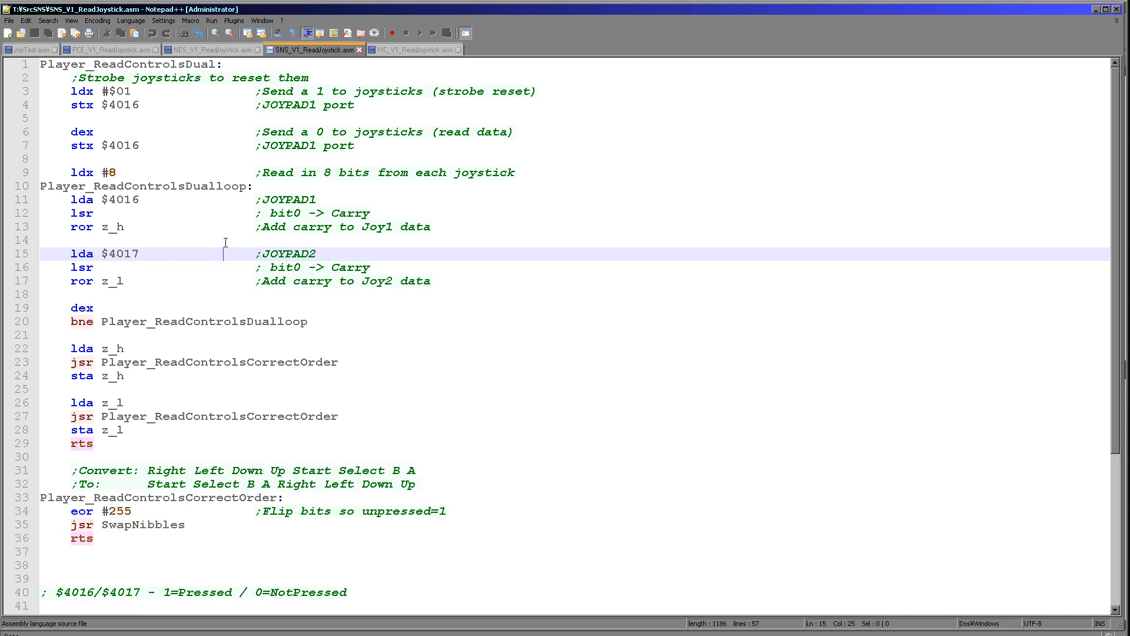